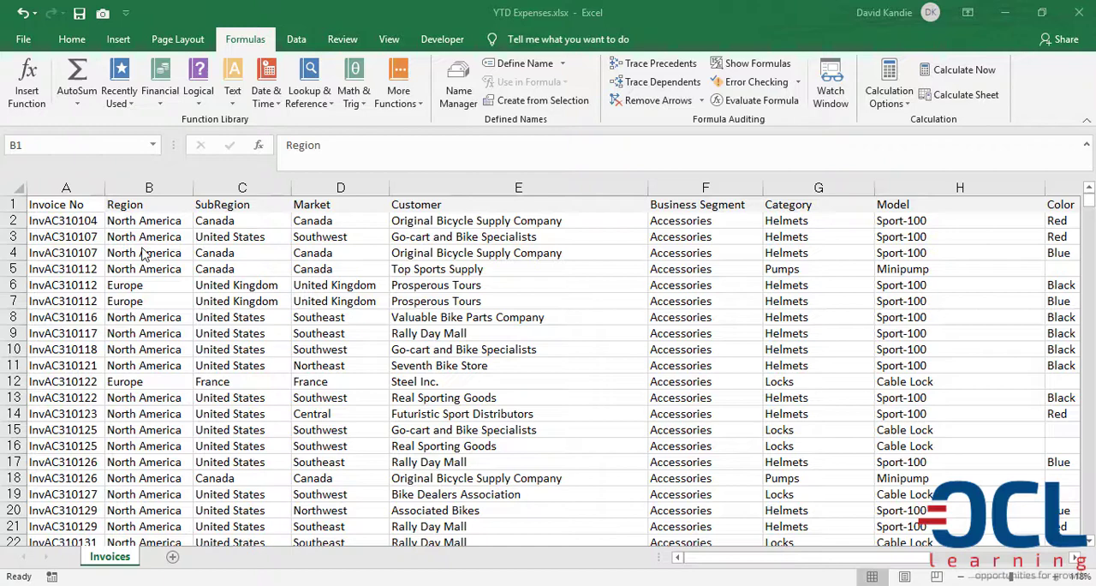
- Select the Invoices data from the Business Segment header through the Amount column
click(149, 204)
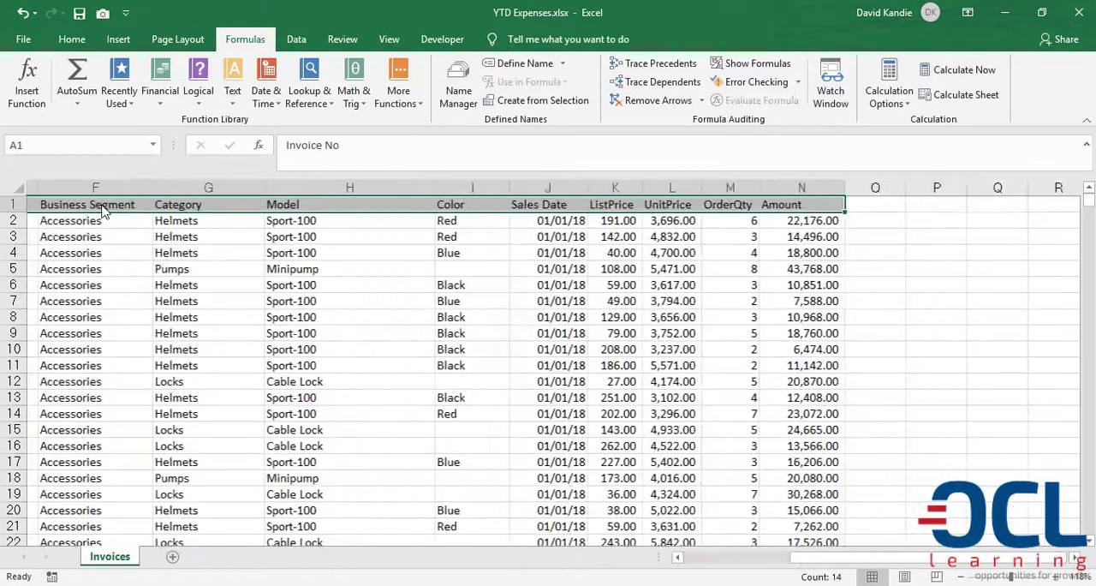
scroll(left, 3)
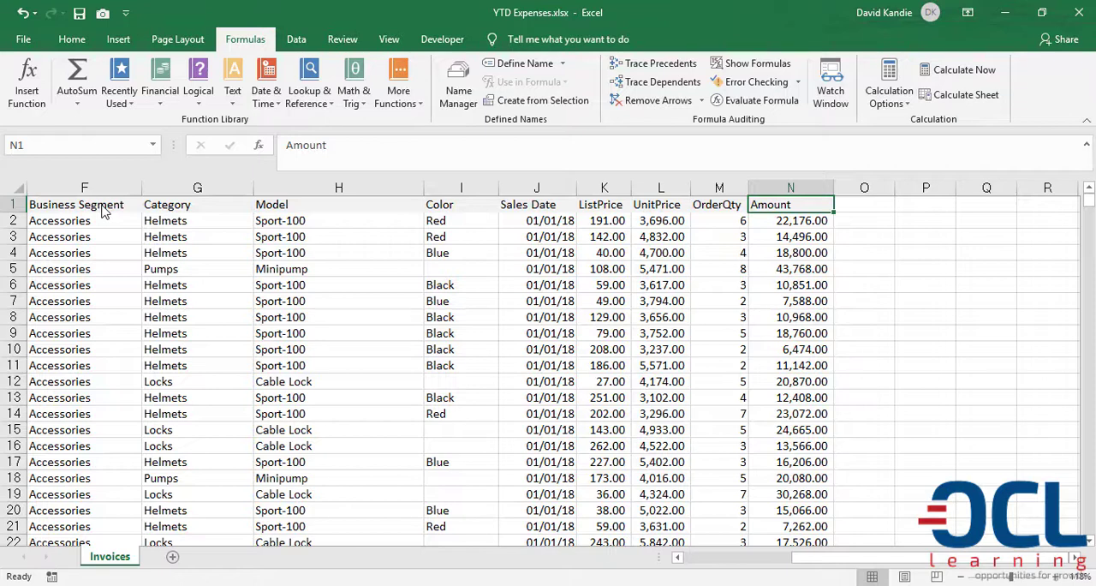
mouse_move(249, 291)
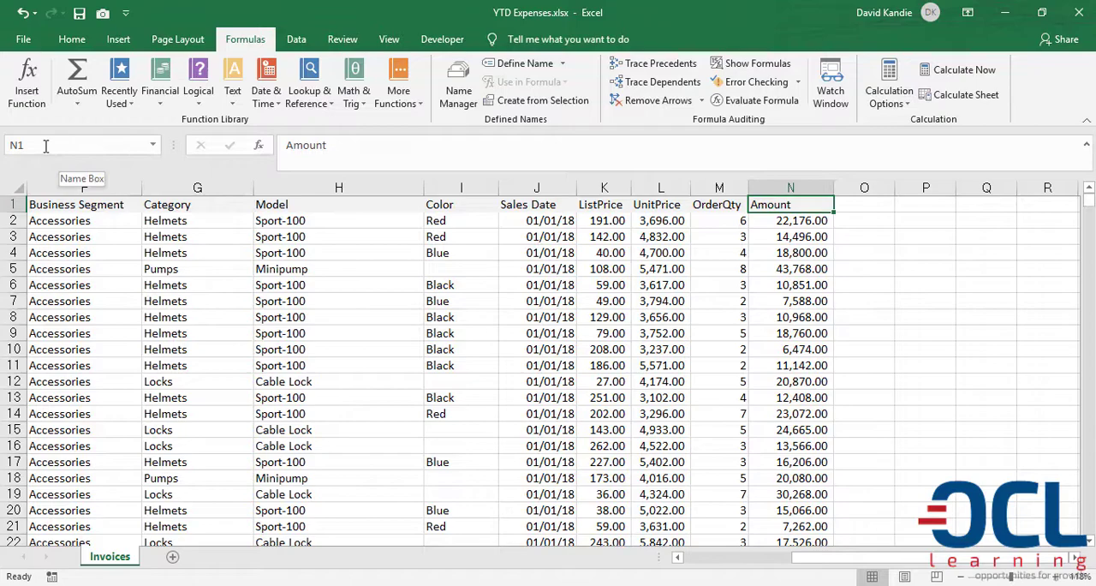
click(84, 220)
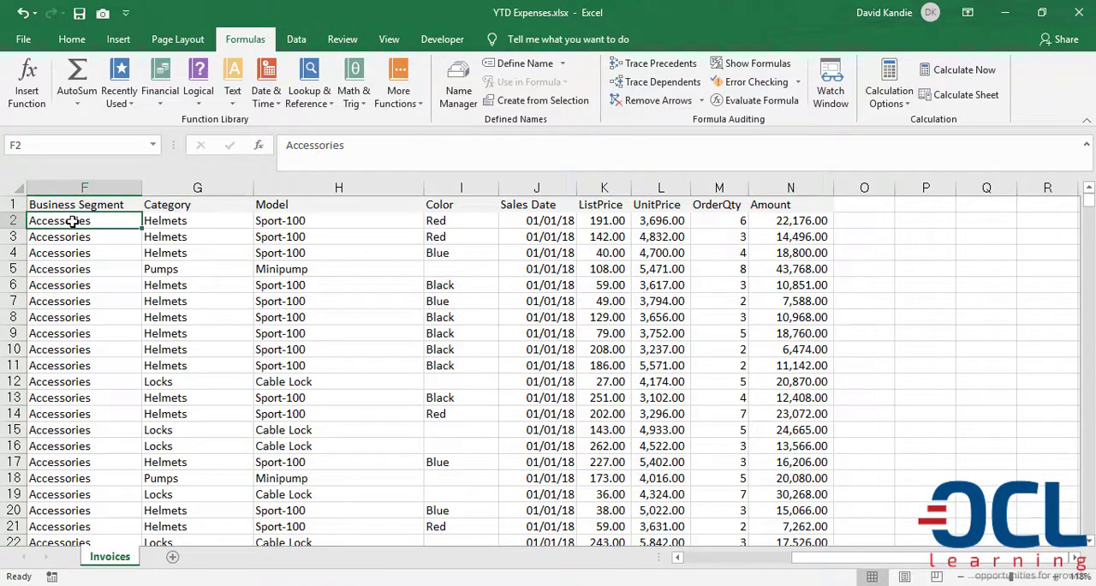
click(197, 219)
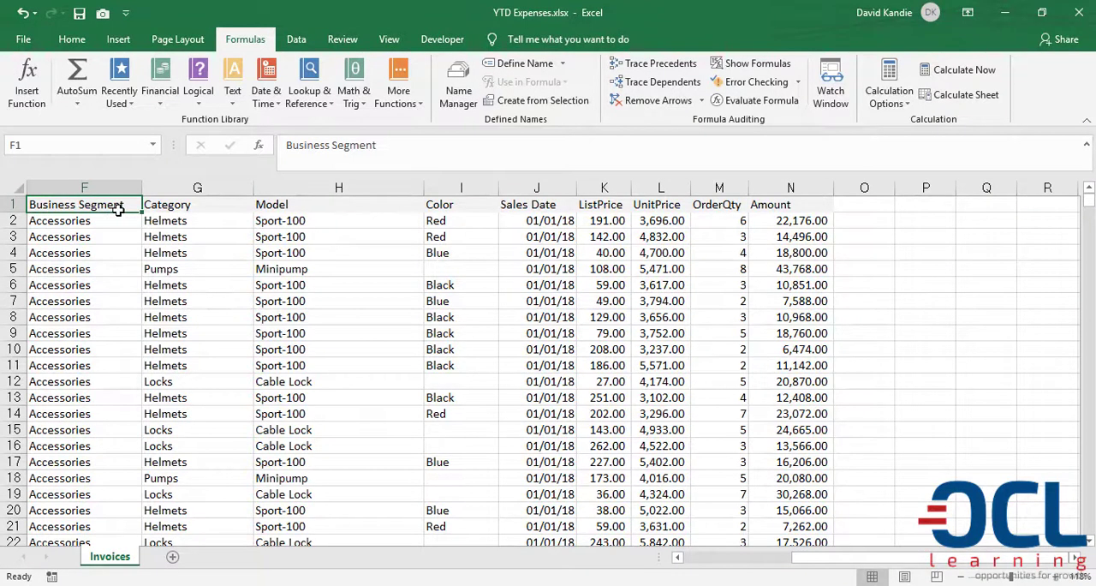
key(ctrl+End)
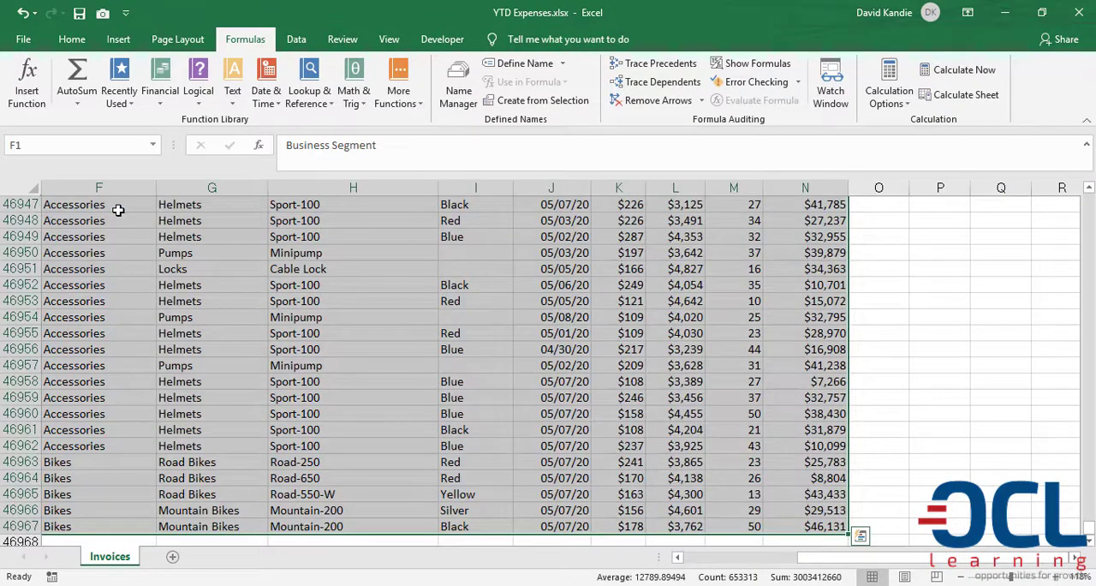
mouse_move(562, 84)
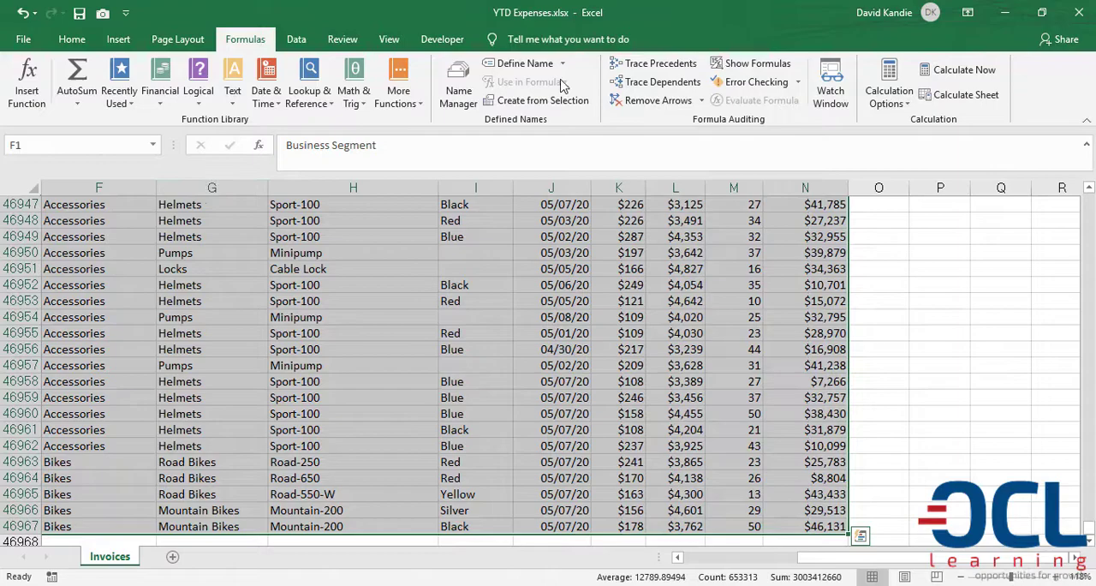
- Create named ranges from the selection using the top row only, not the left column
click(538, 99)
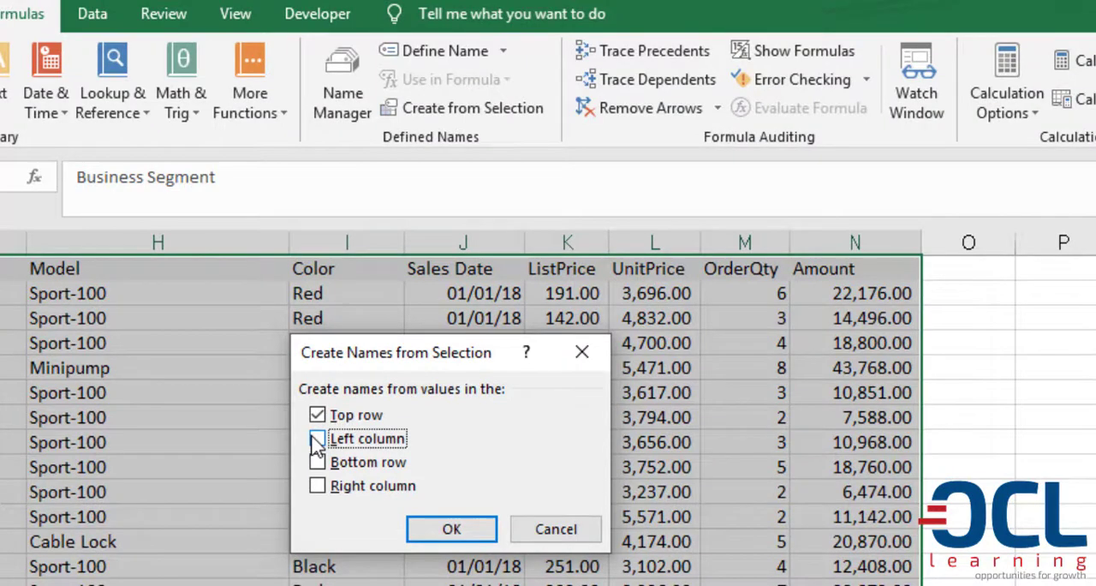
click(319, 439)
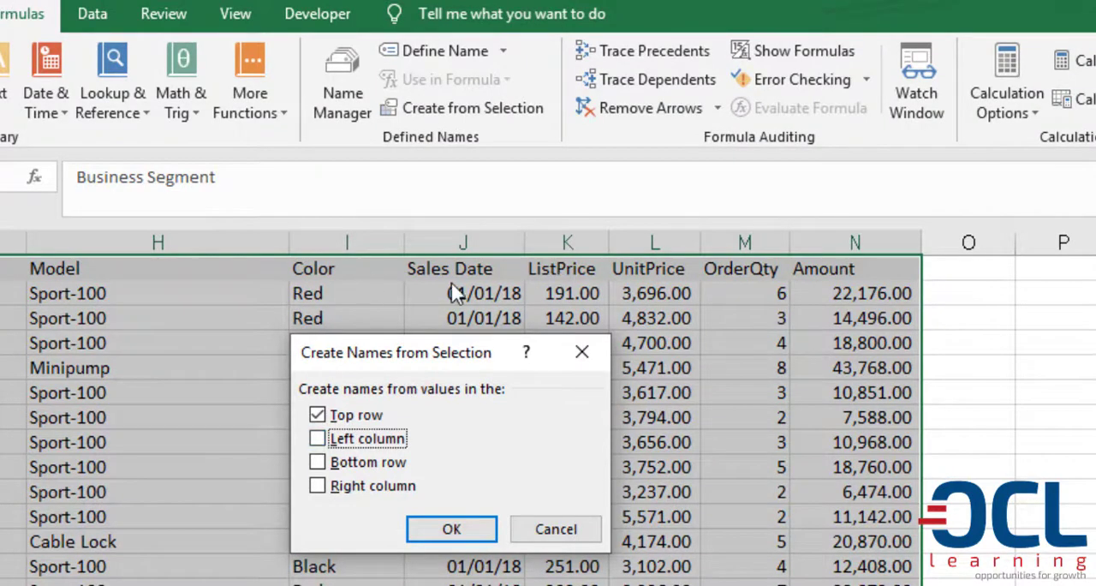
mouse_move(452, 527)
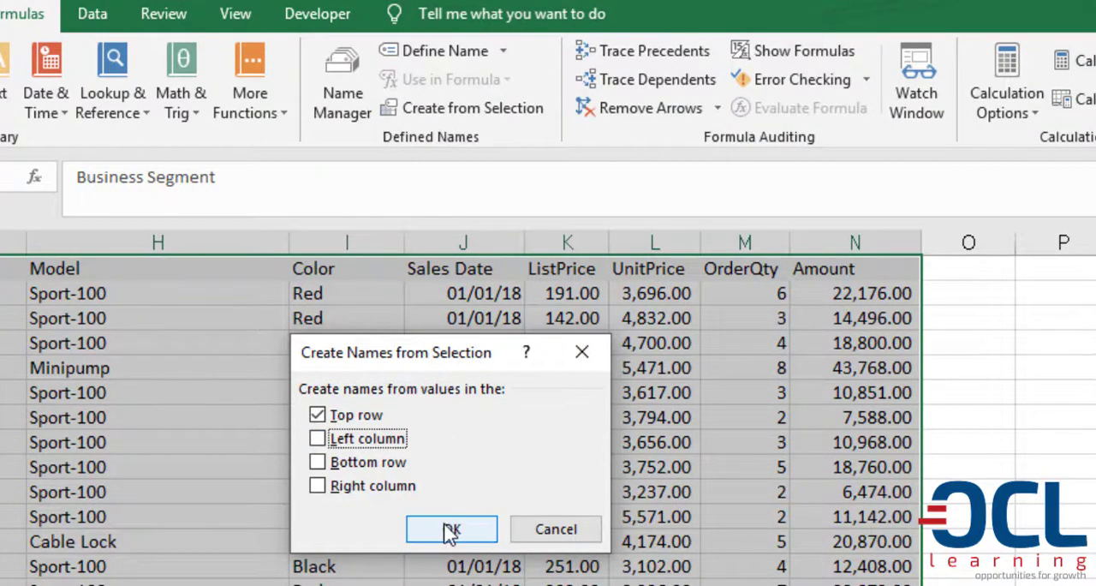
click(452, 527)
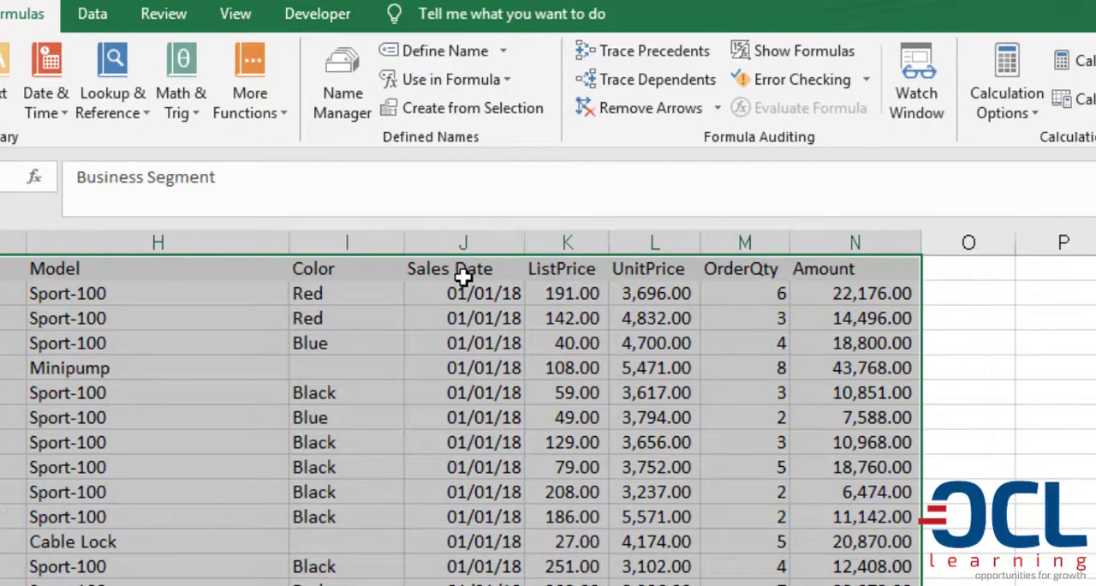
- Insert a new blank worksheet and select cell C4 for the current date
click(449, 267)
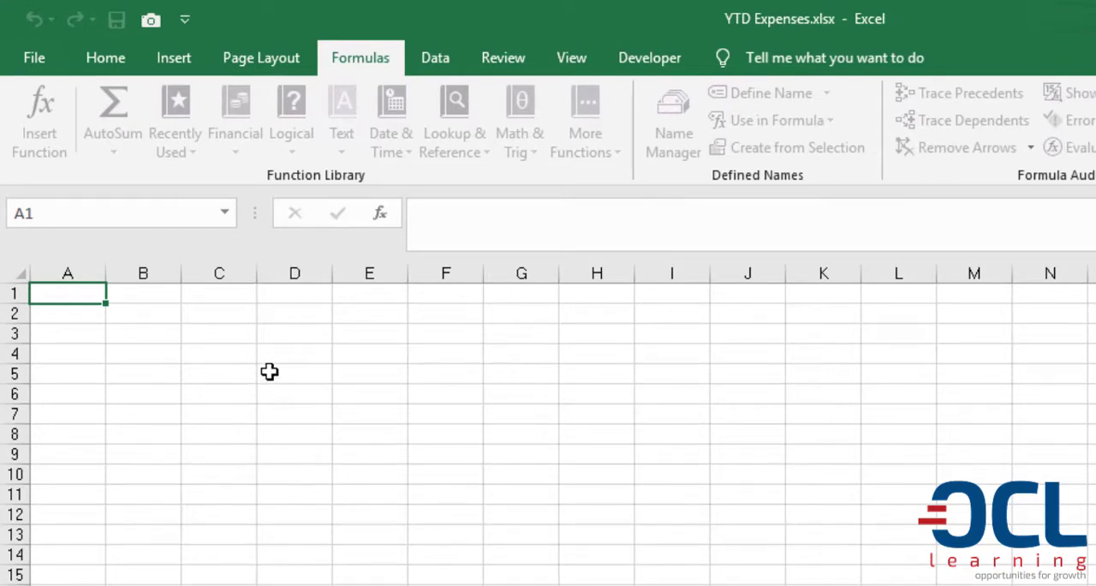
click(219, 353)
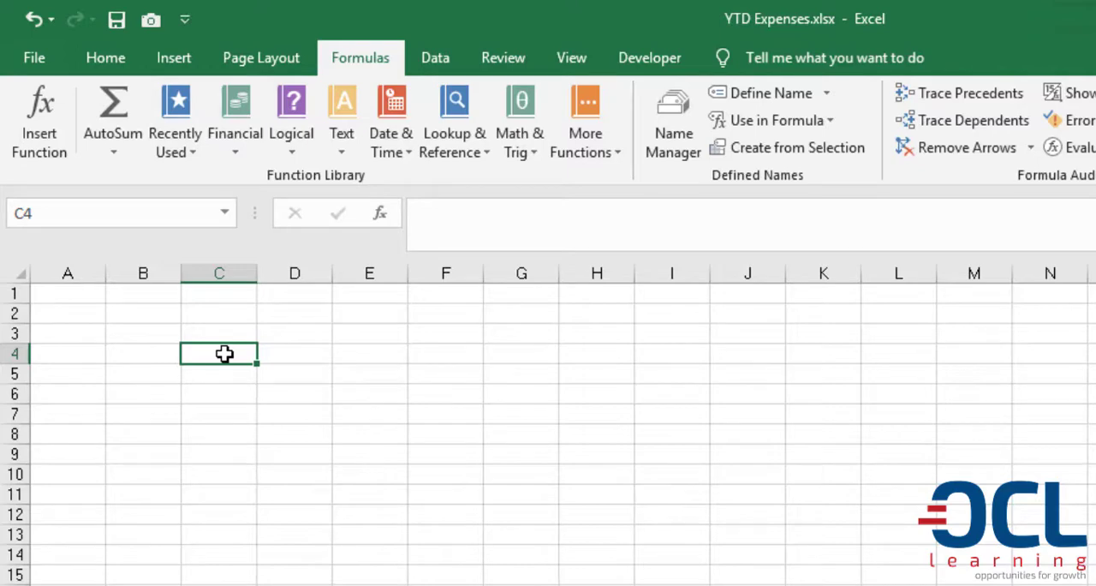
- Enter =TODAY() in C4 so it holds today's date
text(=today)
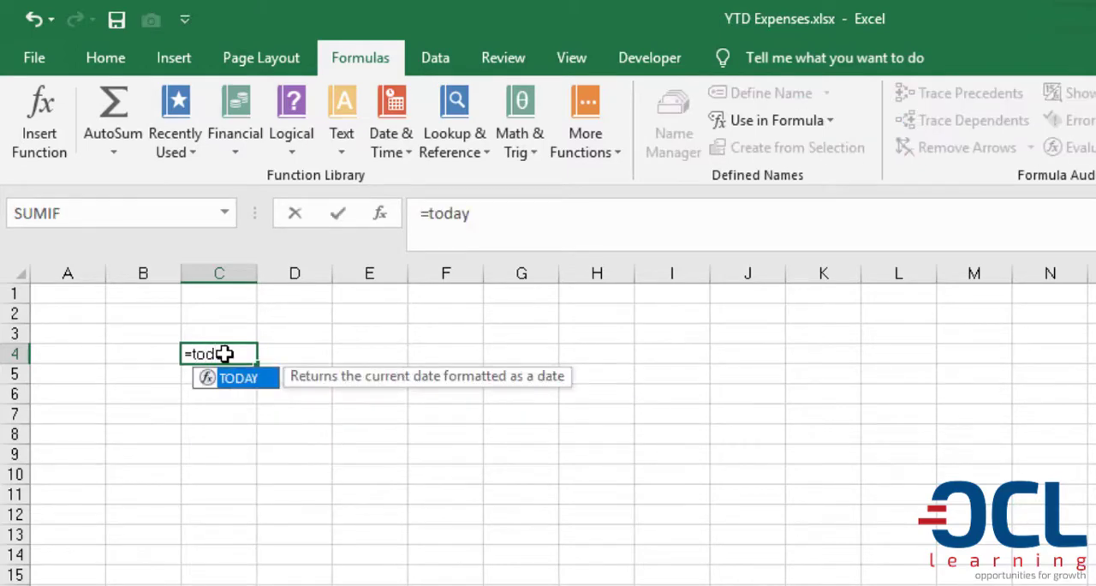
text(())
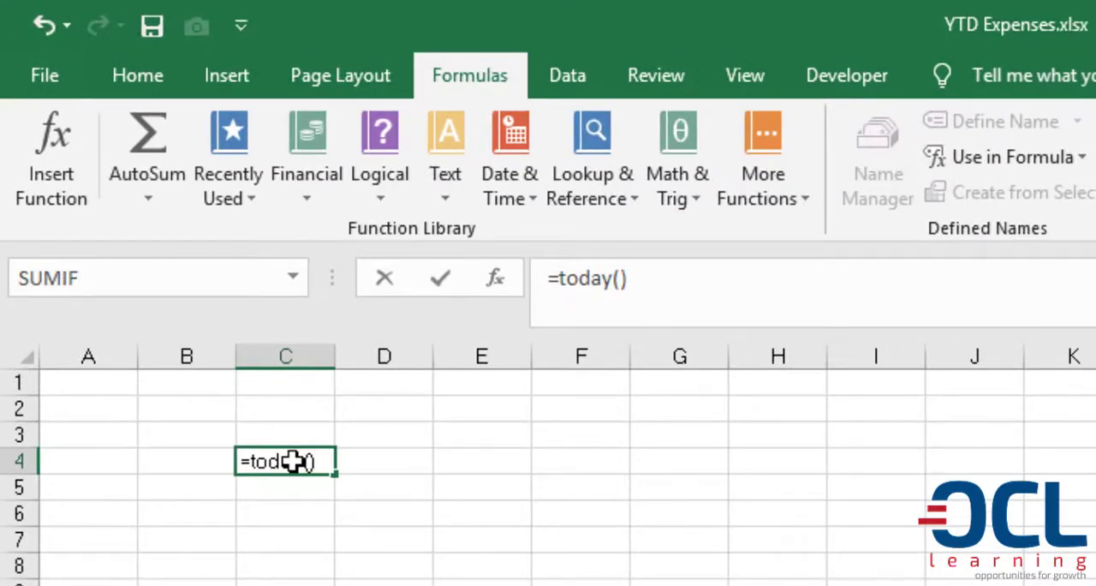
key(Return)
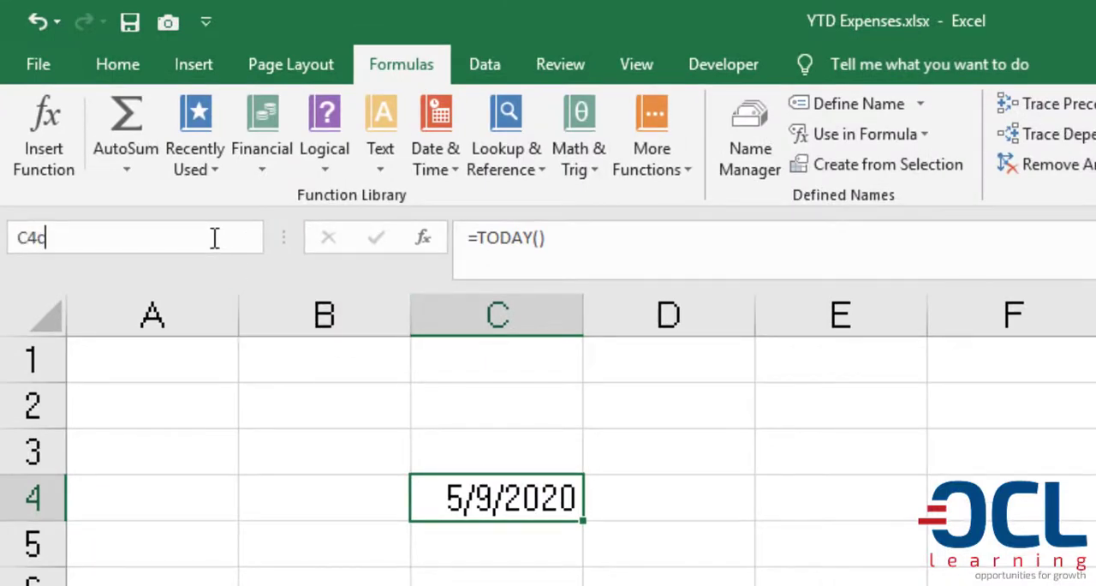
- Name cell C4 CurrentDate via the Name Box
text(ur)
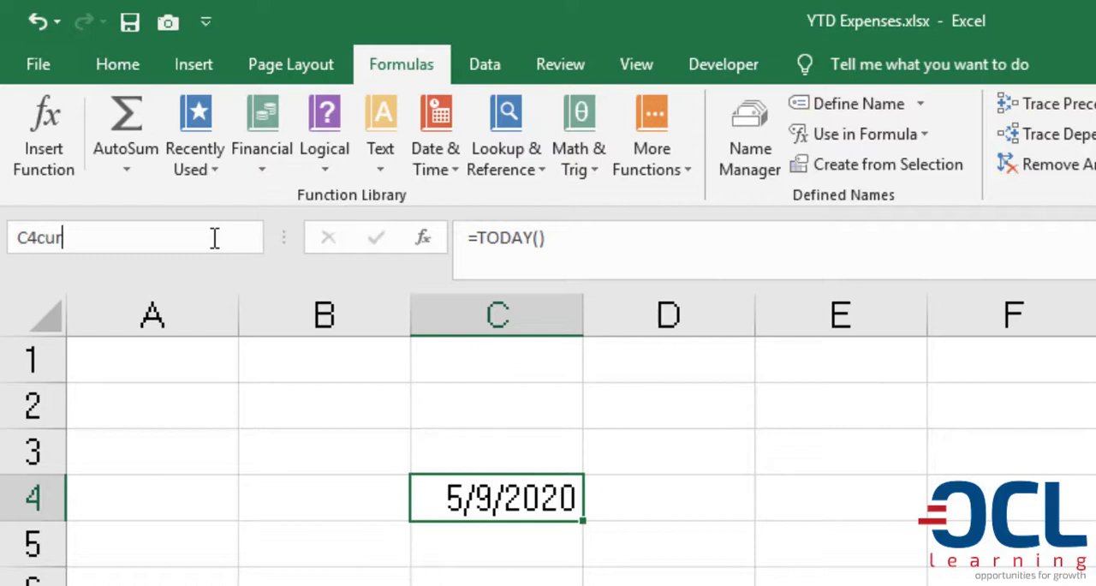
text(Current)
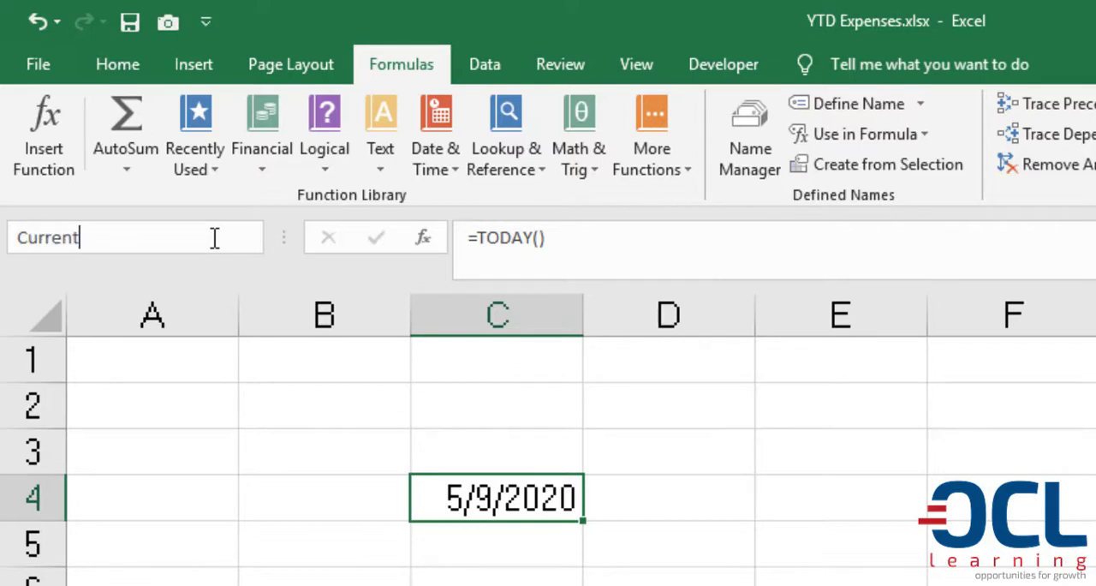
text(Date)
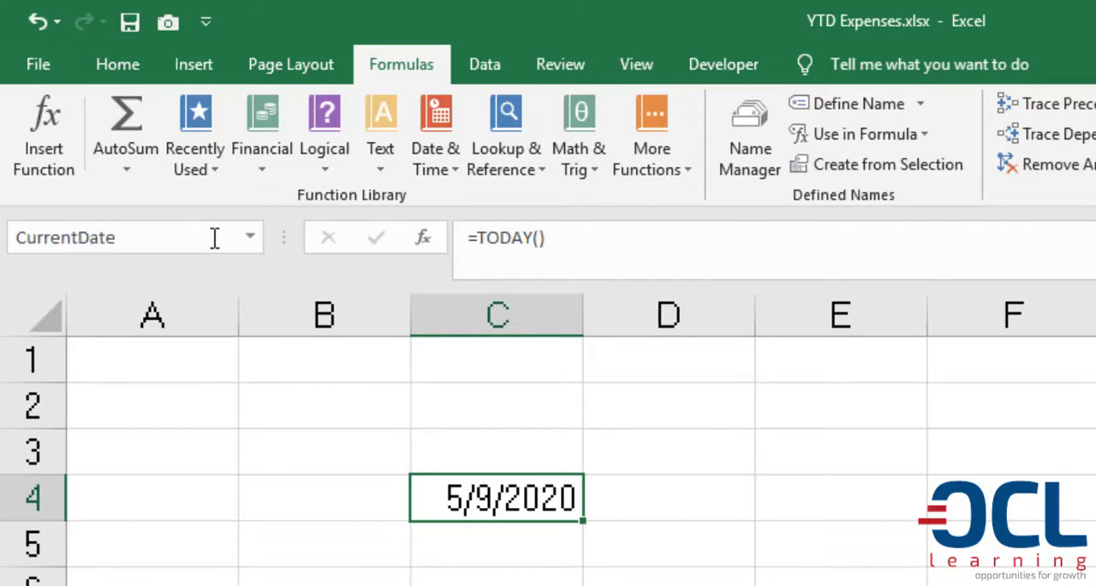
text(S)
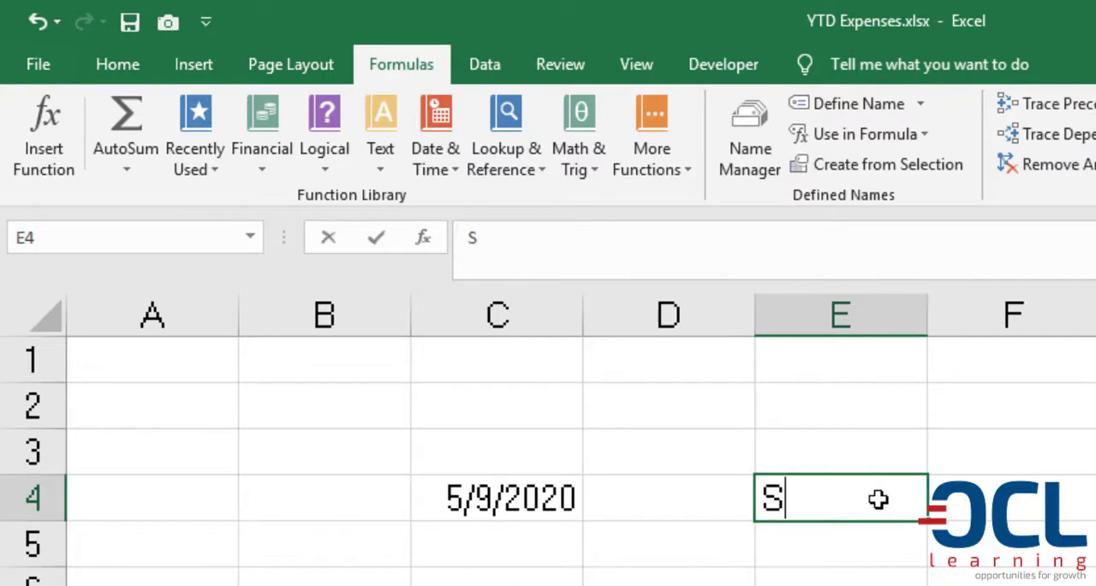
- Label Start Date and End Date under a This Month heading and begin an EOMONTH formula
text(tart Date)
click(842, 543)
text(End Date)
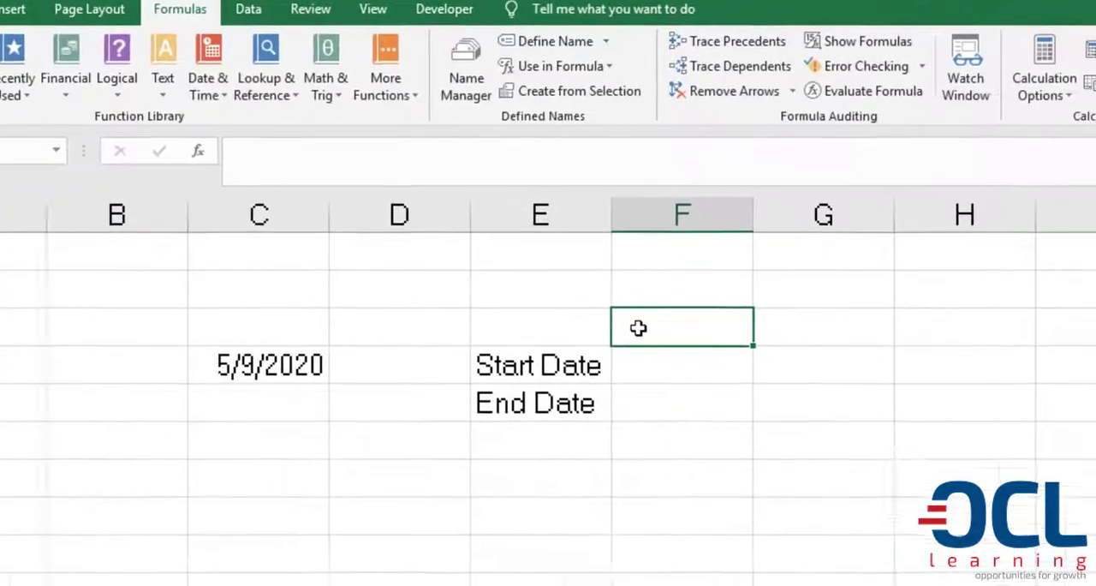
text(This)
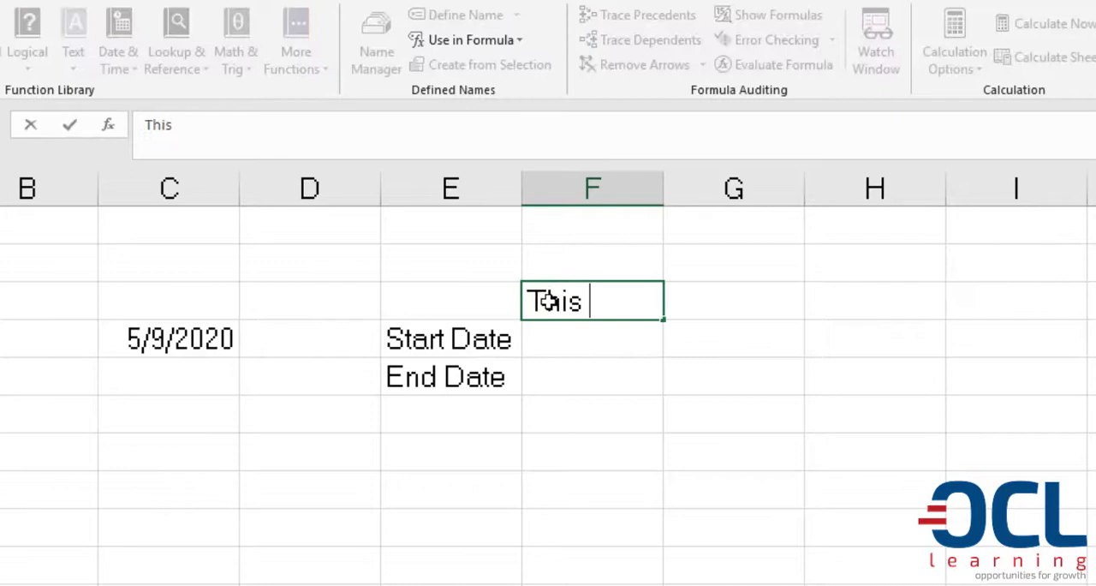
text(Month)
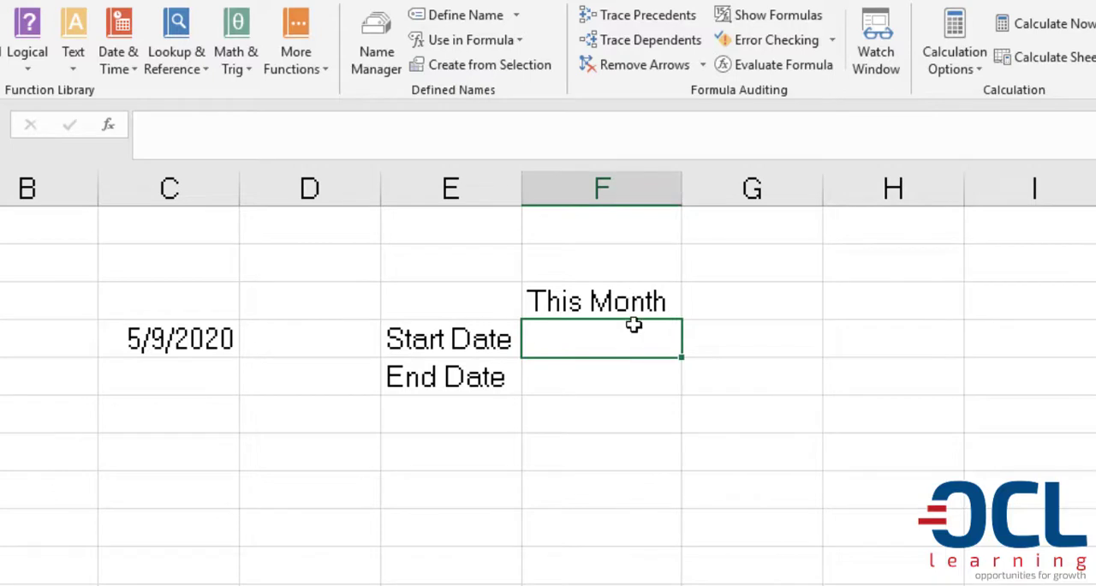
mouse_move(760, 382)
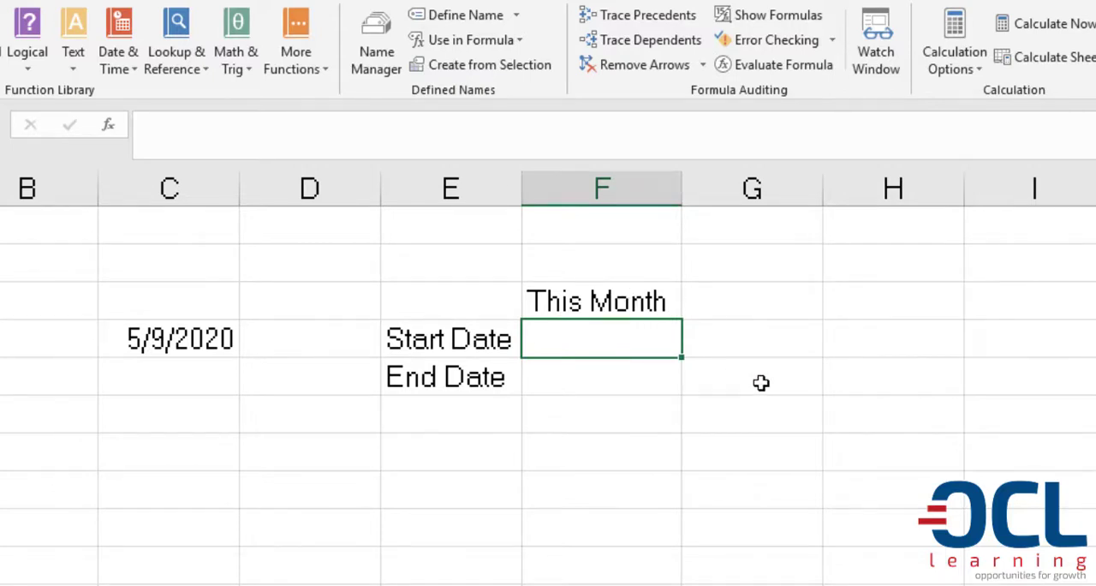
text(=eo)
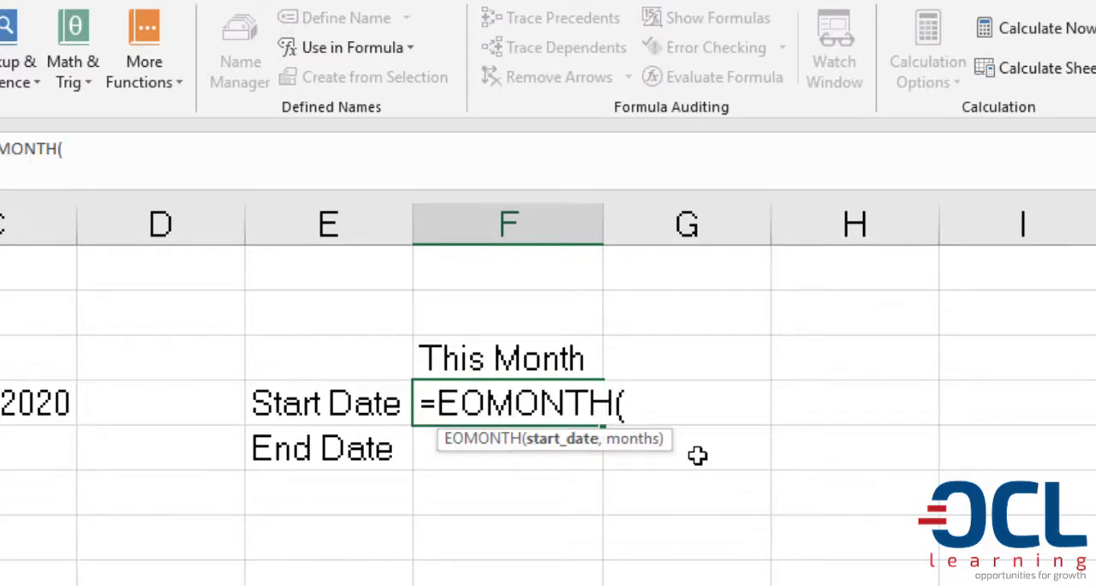
- Complete the start date formula as =EOMONTH(CurrentDate,-1)+1
text(CurrentDate)
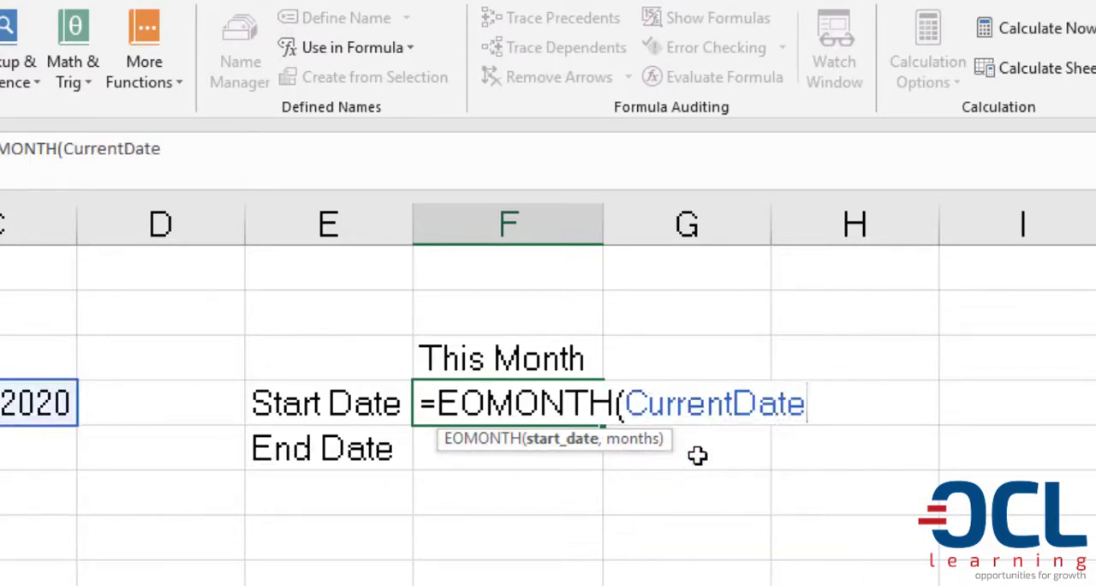
text(,-1)
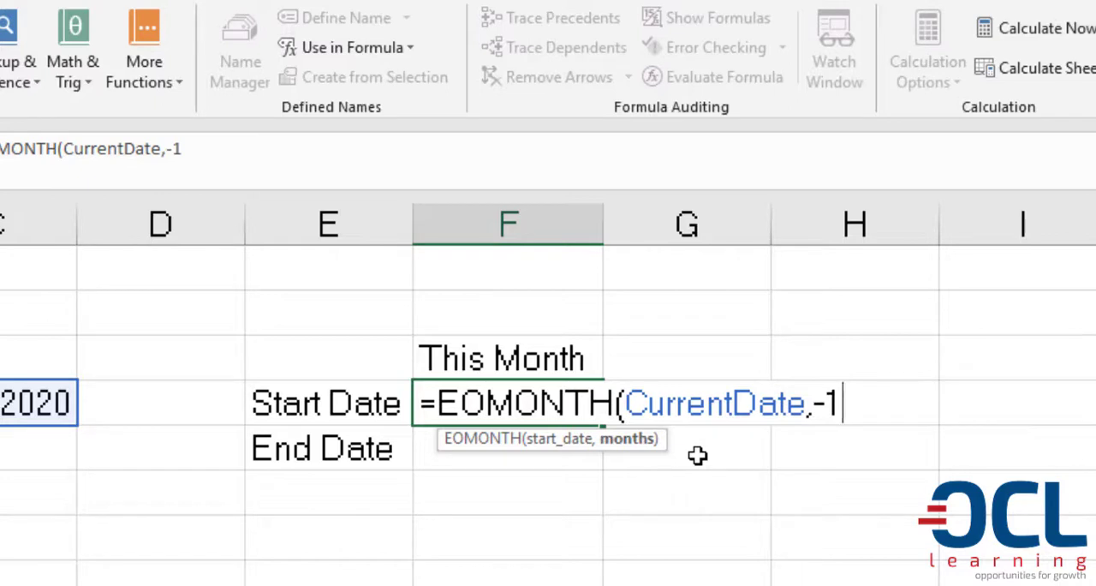
text()+)
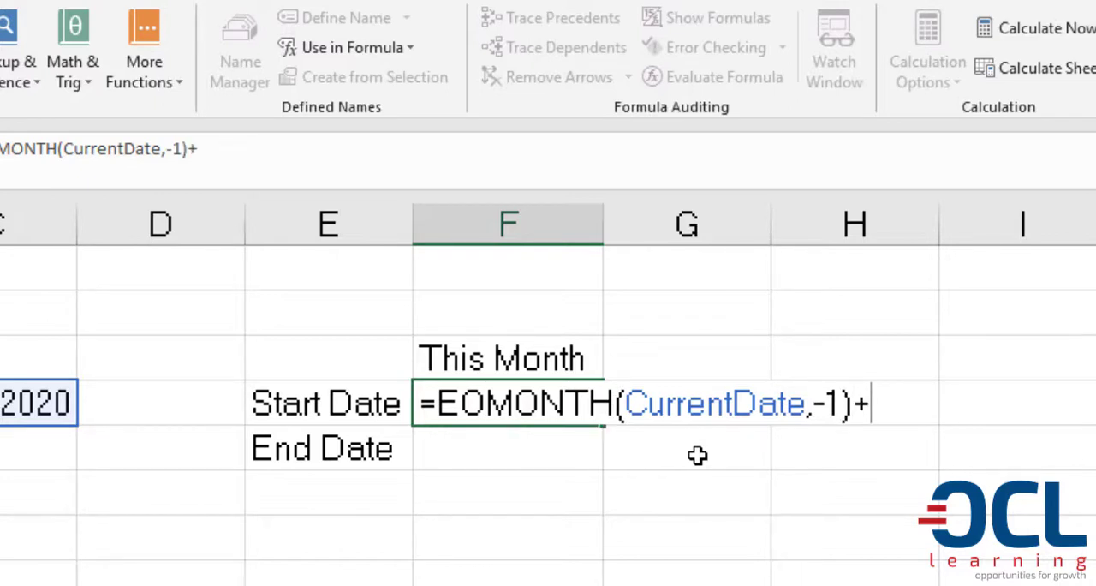
text(1)
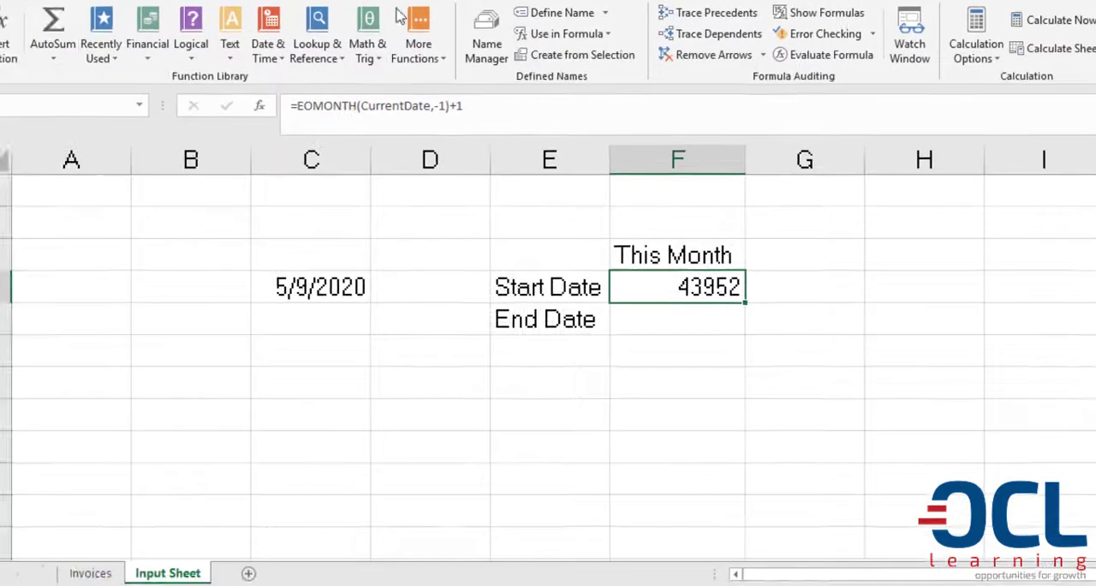
- Format the This Month start date as Short Date, showing 5/1/2020
click(610, 19)
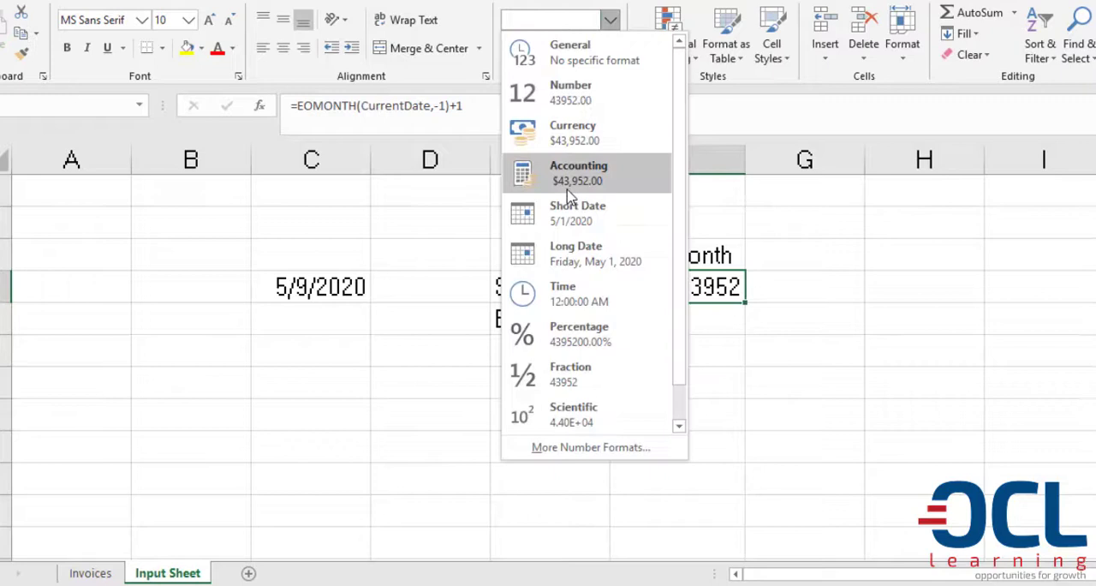
click(579, 213)
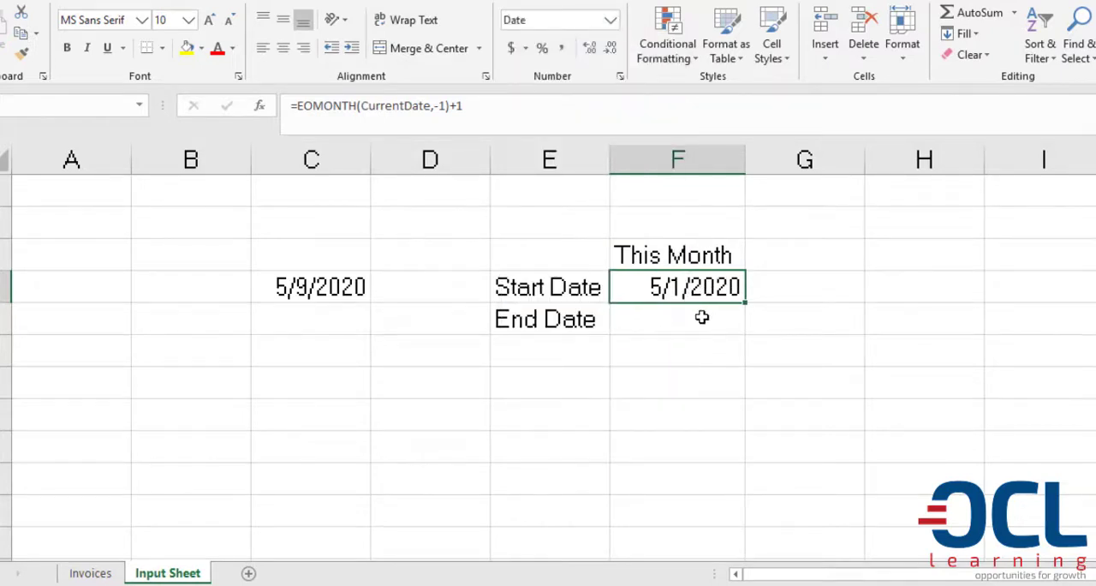
click(676, 318)
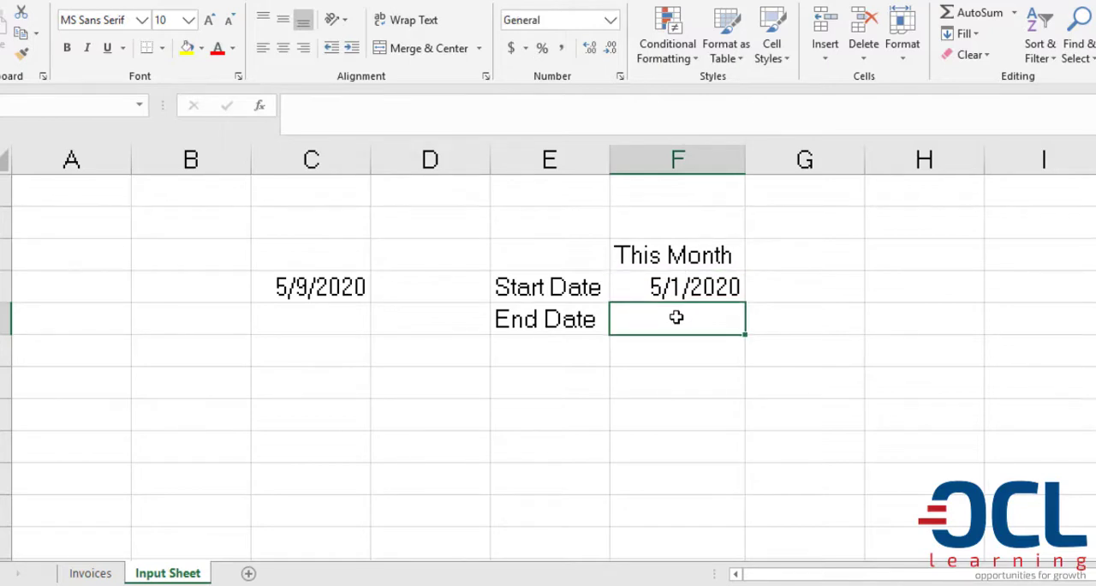
- Enter =EOMONTH(CurrentDate,0) for This Month end date and copy the date format, showing 5/31/2020
text(=eo)
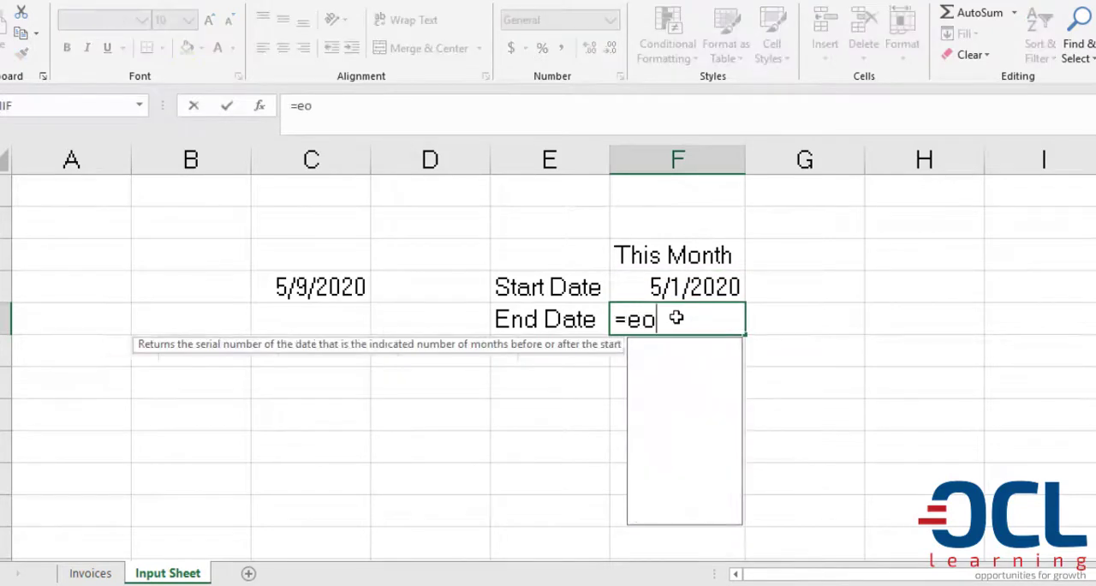
text(MONTH(c)
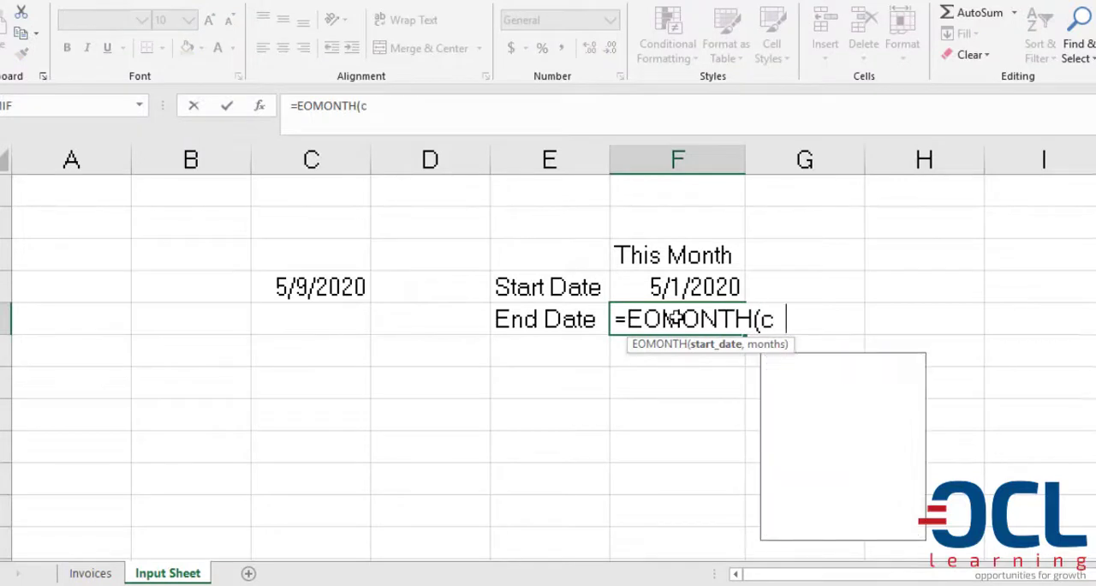
text(urrentDate,)
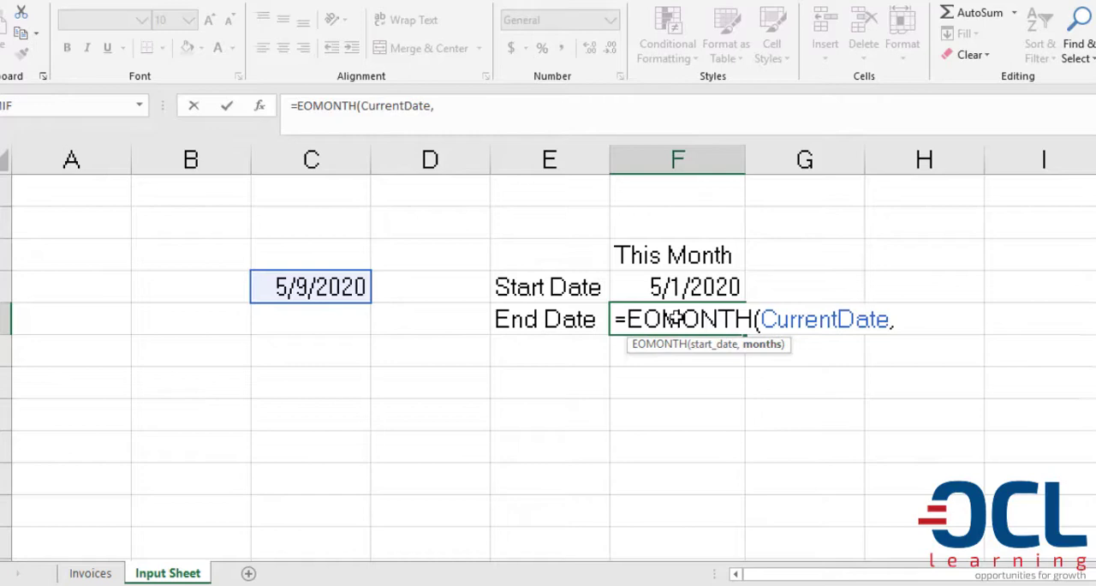
text(0)
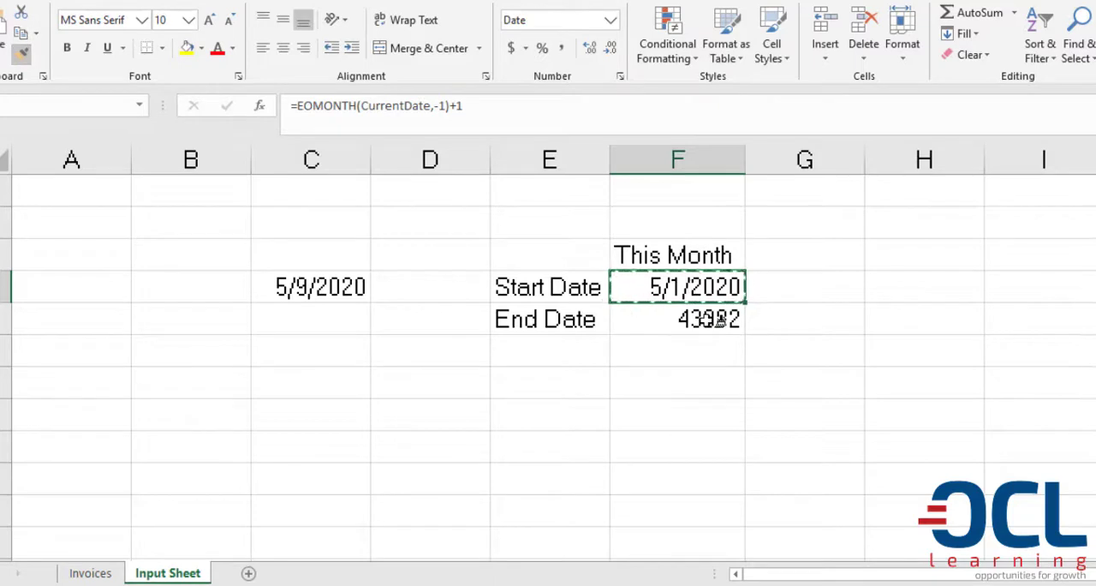
click(676, 319)
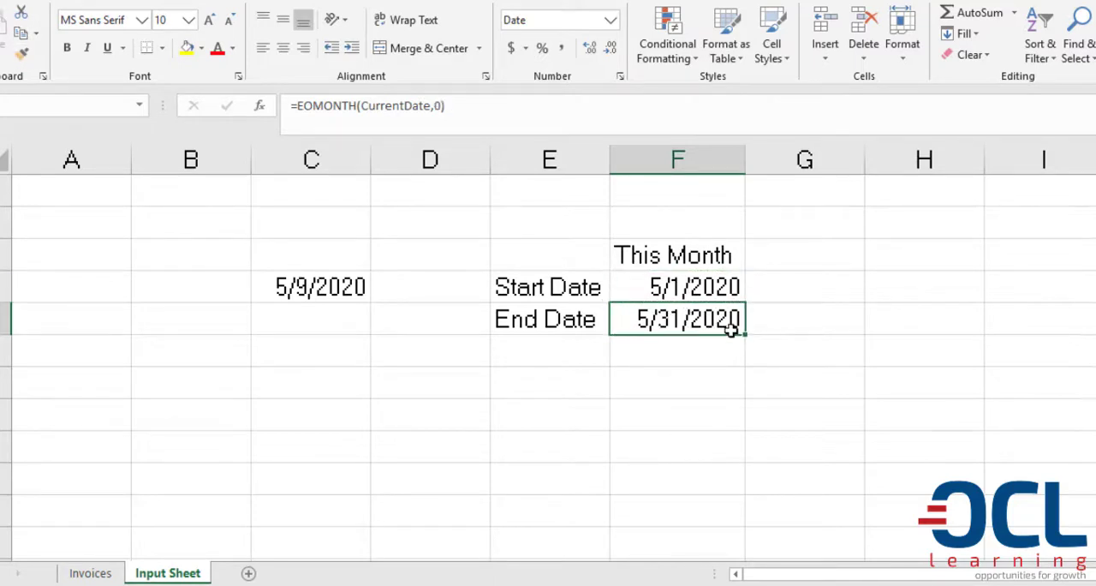
click(805, 254)
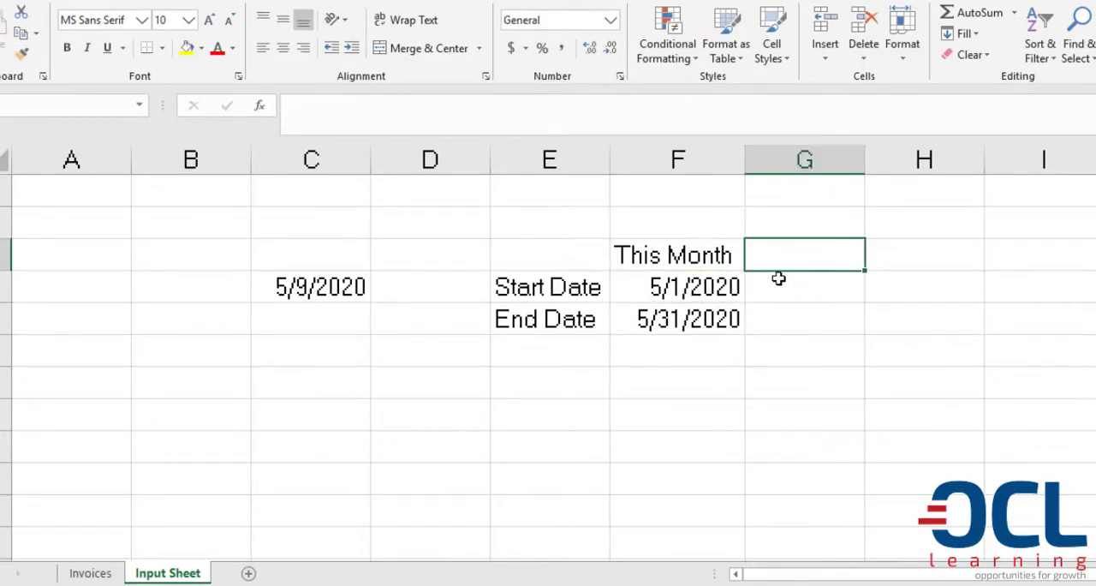
- Add a Last Month heading beside This Month and select its start date cell
text(Last)
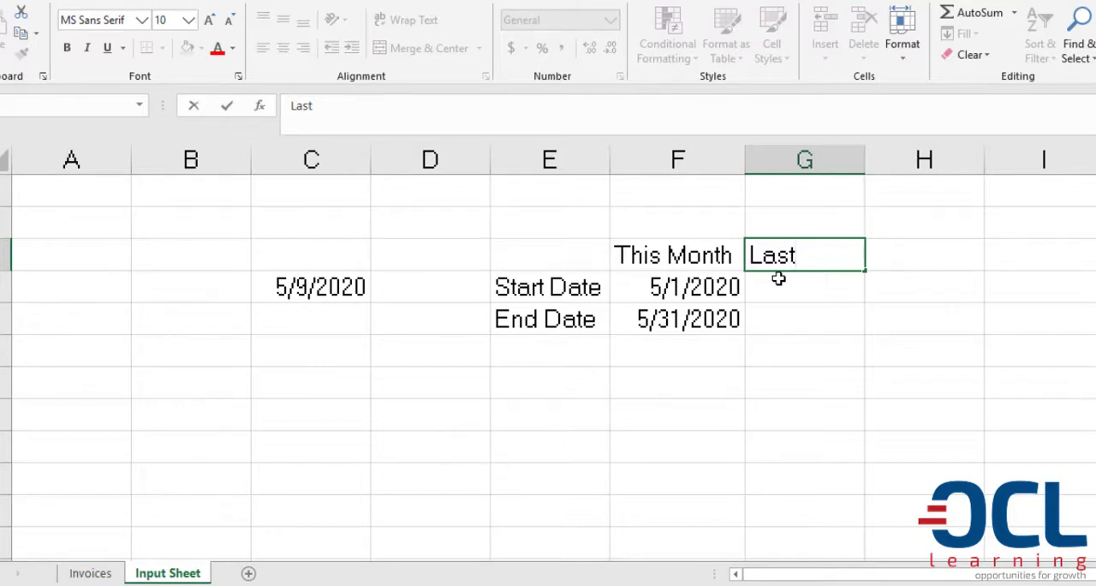
text(Month)
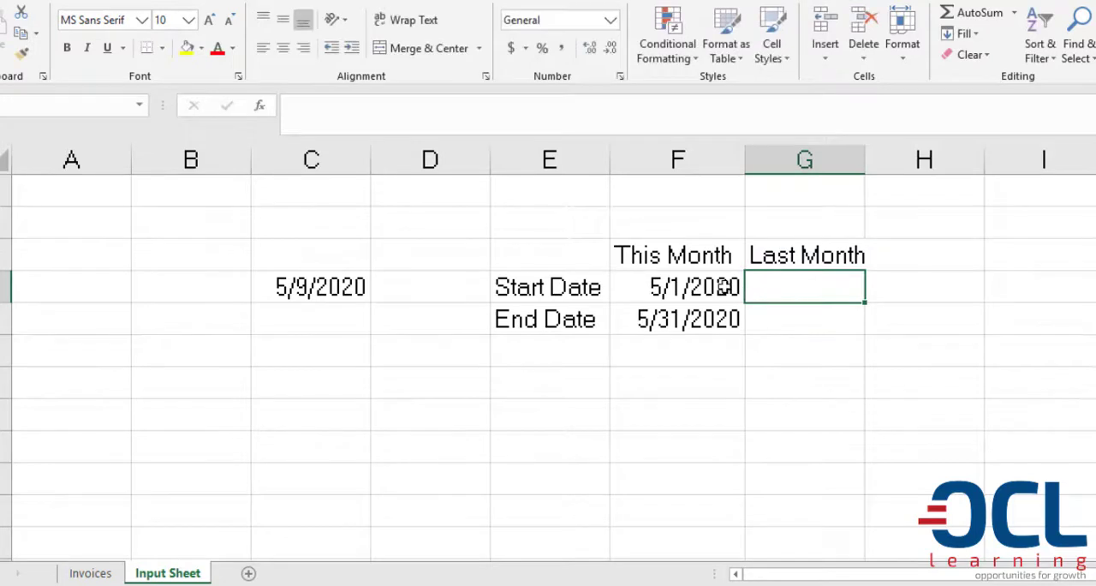
click(679, 286)
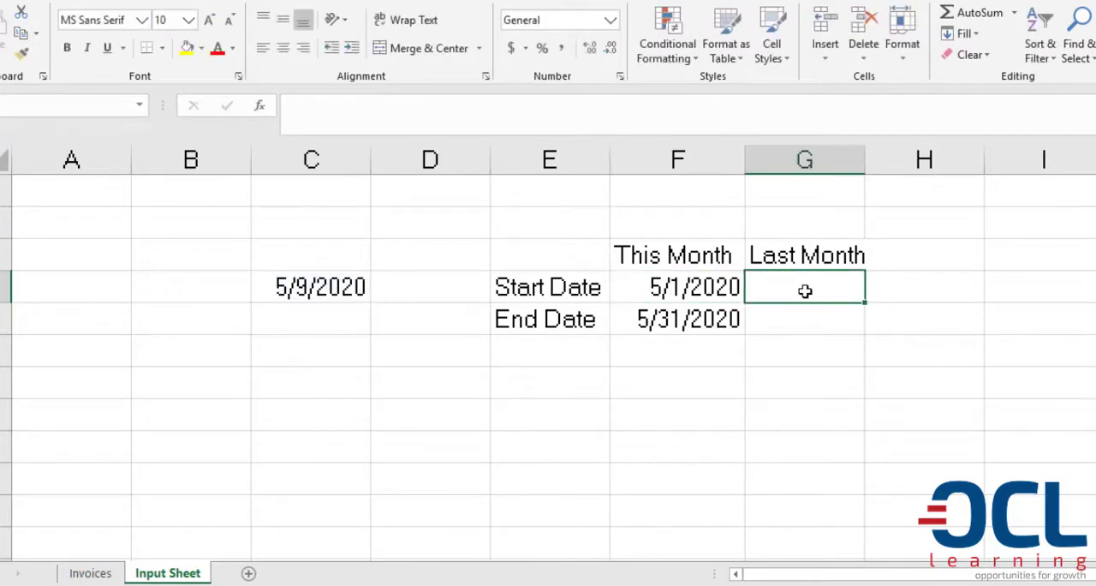
- Set Last Month start date to =EOMONTH(CurrentDate,-2)+1, shown as 4/1/2020
text(=EOMONTH()
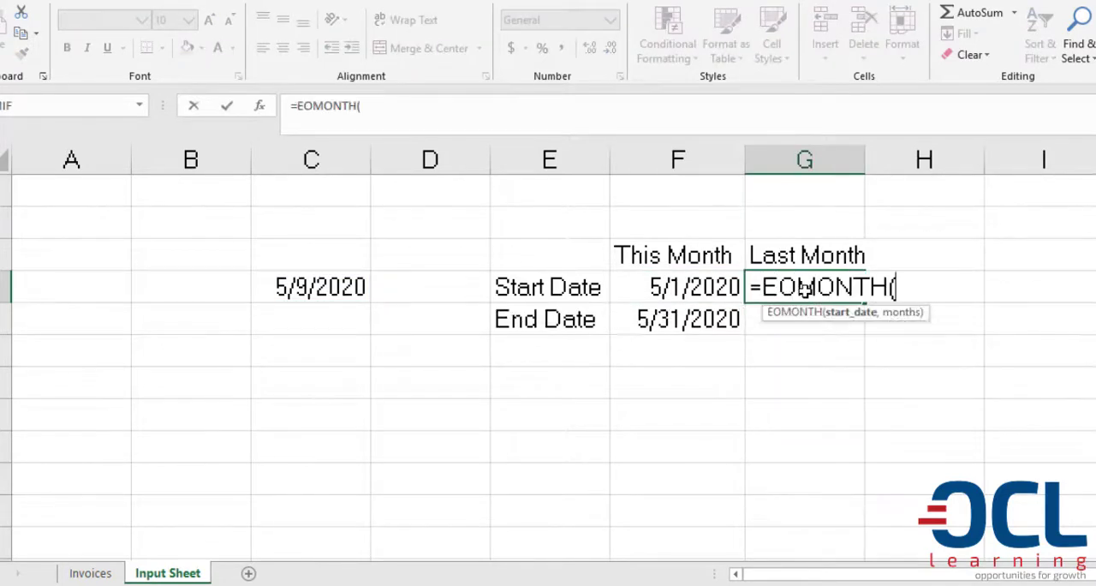
text(CurrentDate)
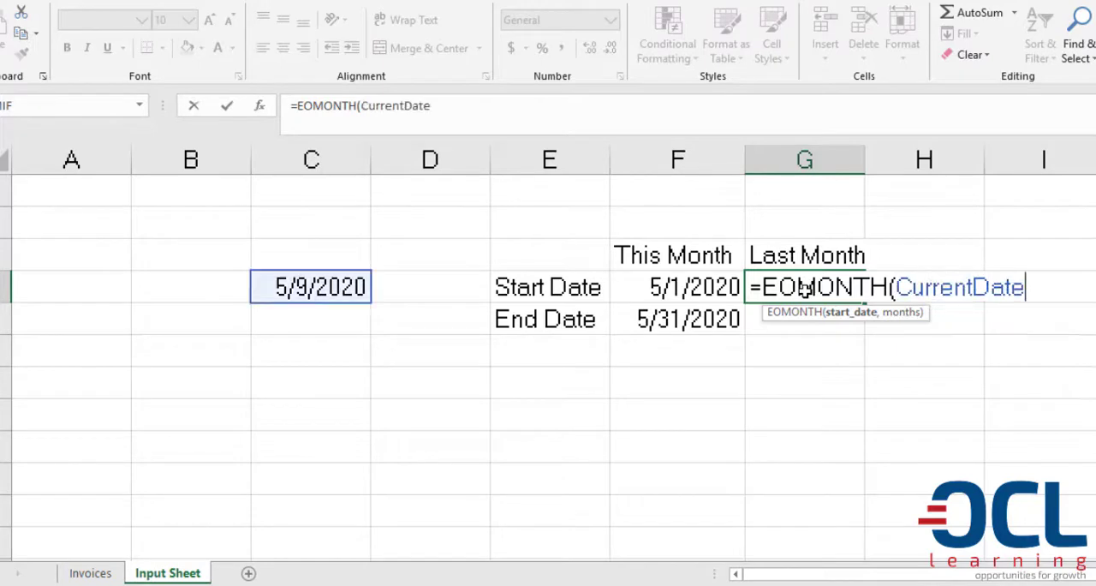
text(,-2)
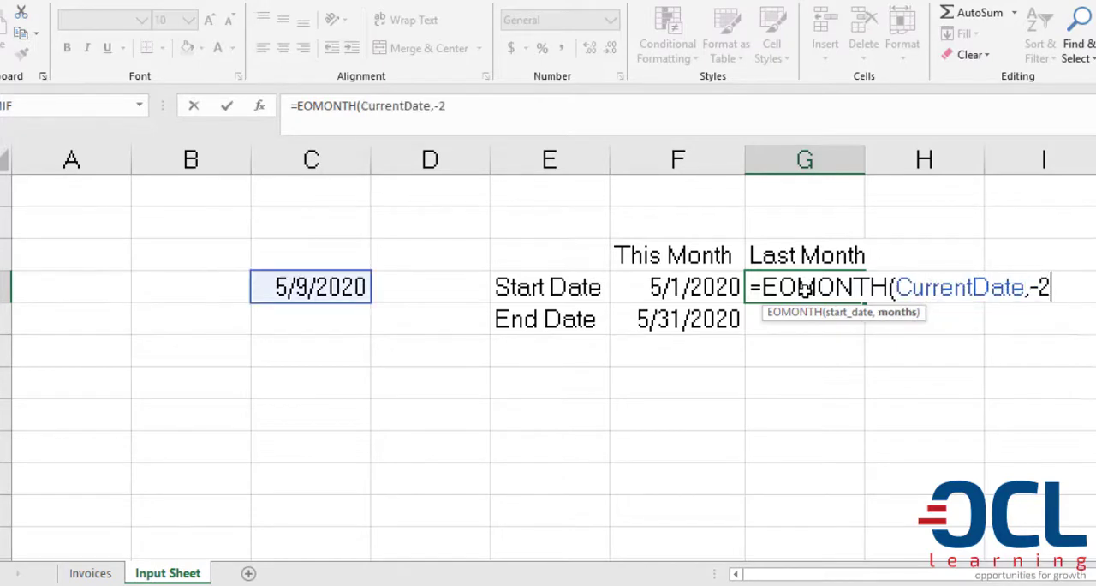
text(+1)
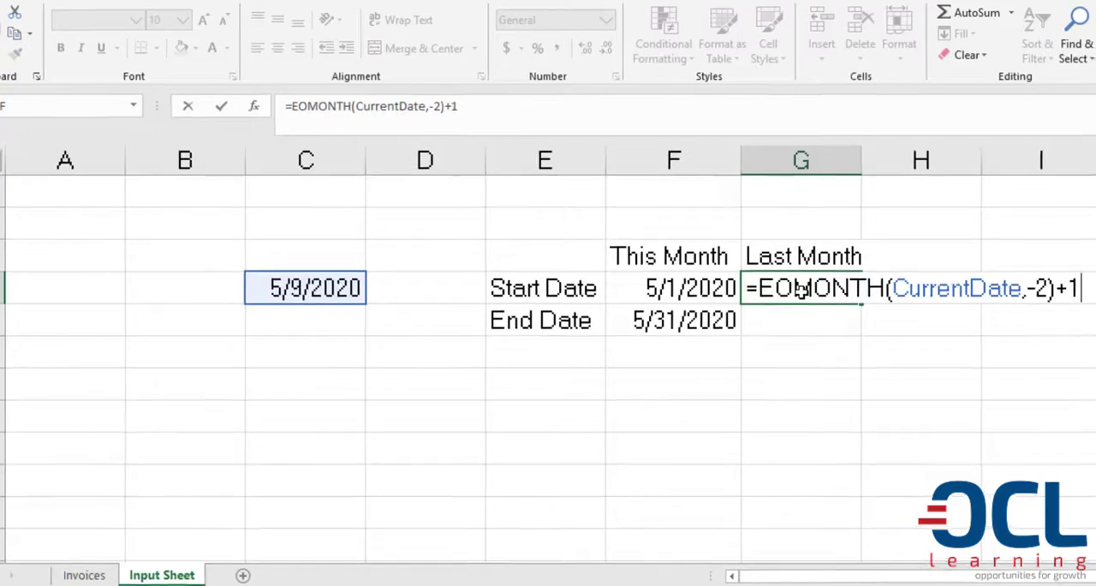
key(Return)
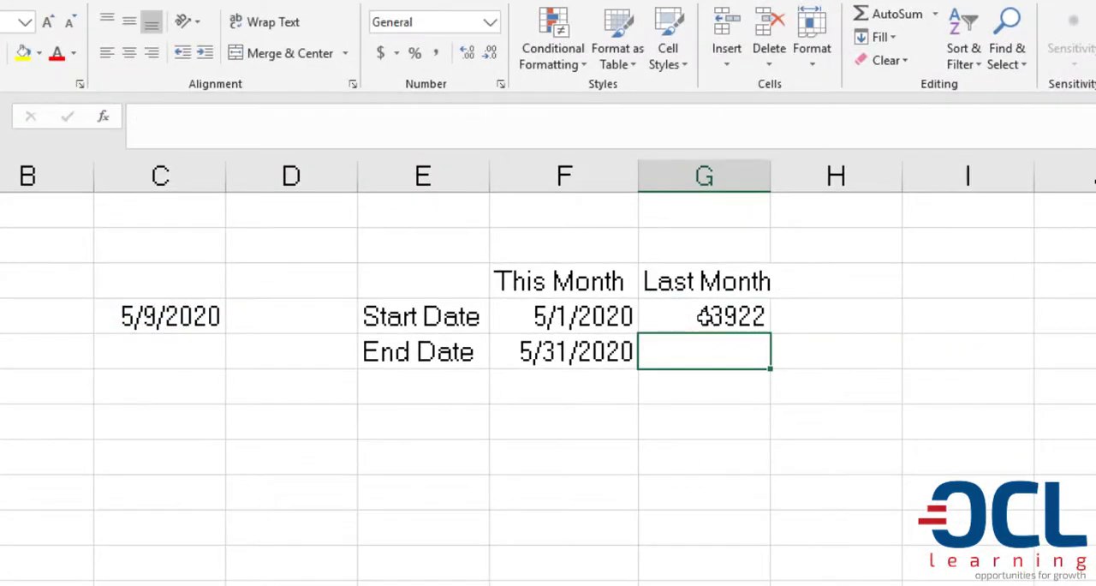
click(564, 315)
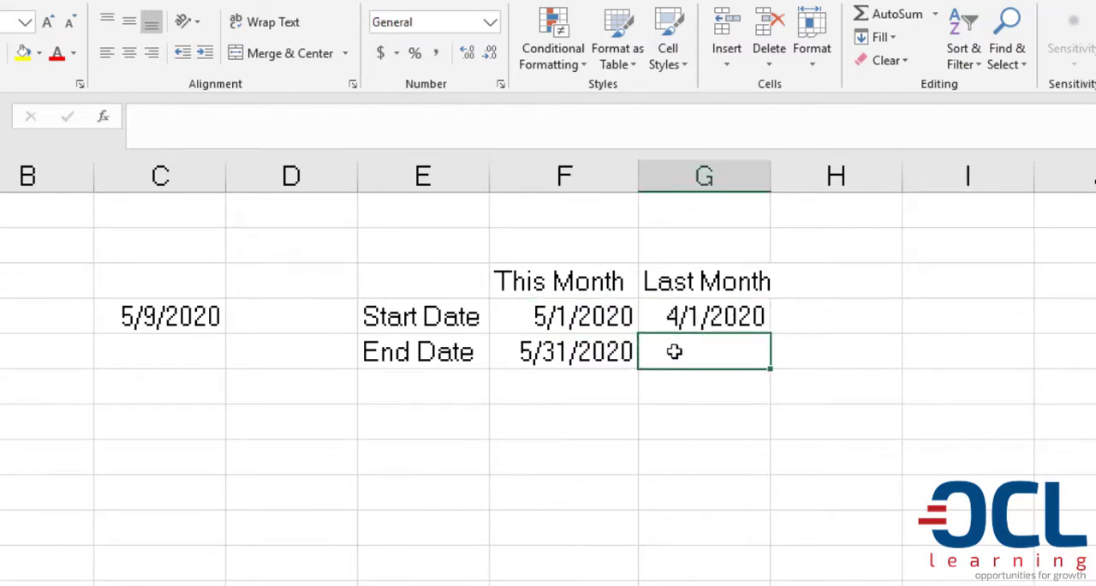
- Set Last Month end date in G5 to =EOMONTH(G4,0), showing 4/30/2020
text(=EOMONTH()
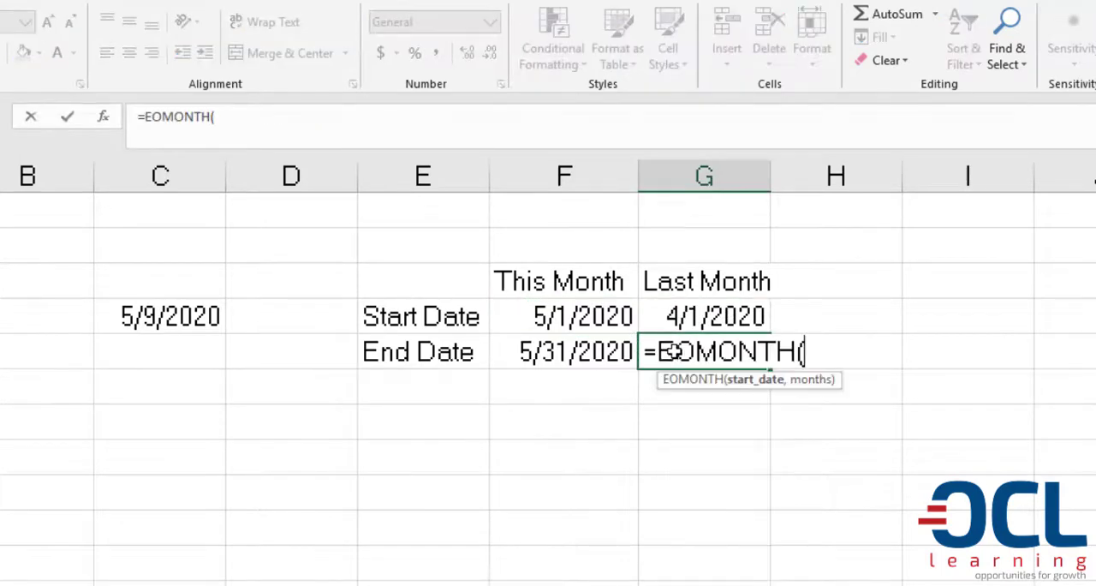
click(704, 315)
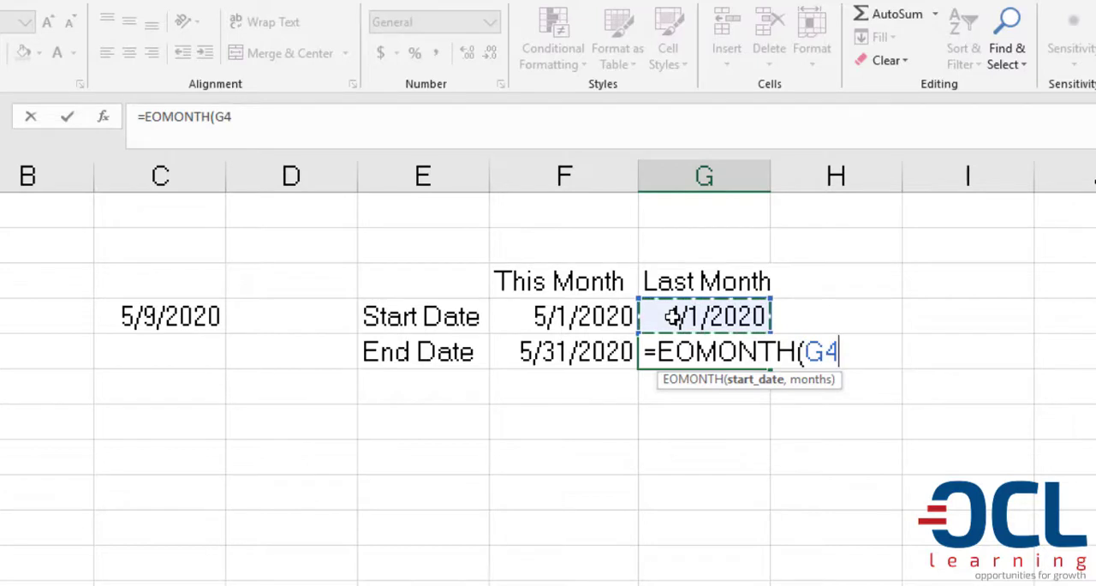
text(,0)
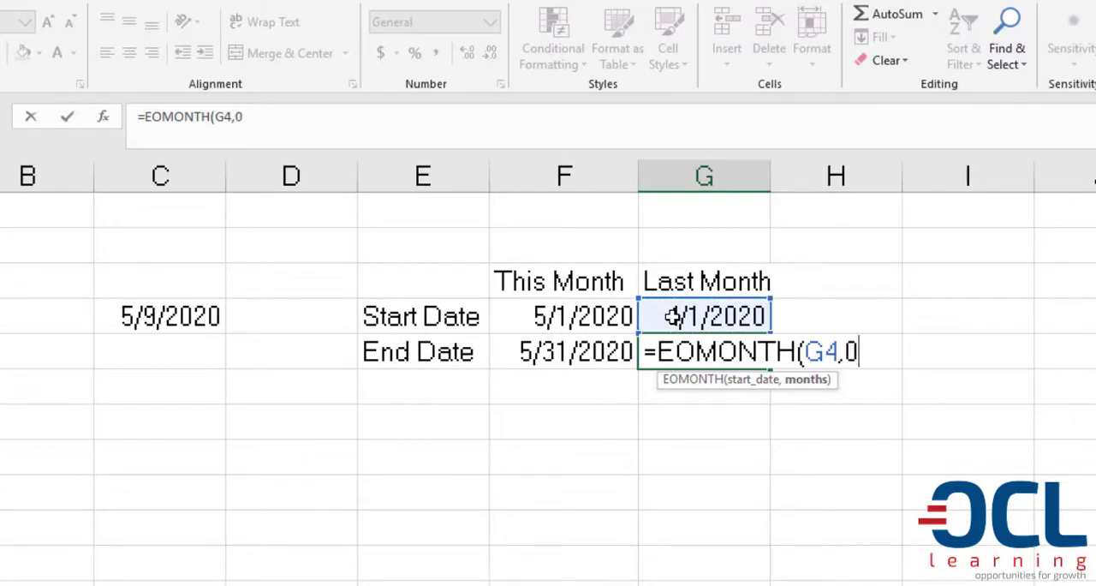
key(Return)
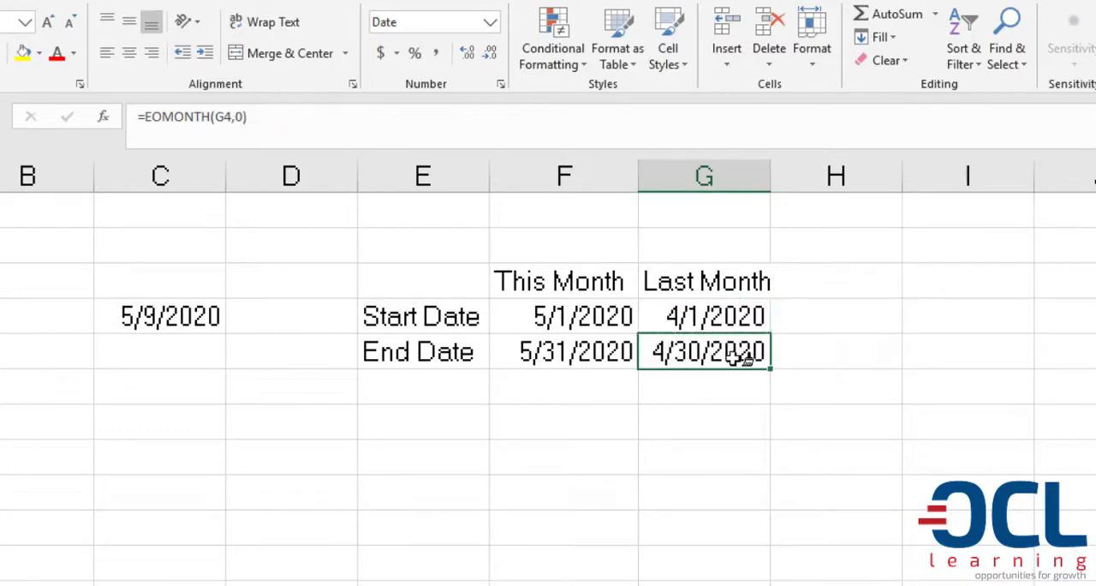
click(836, 281)
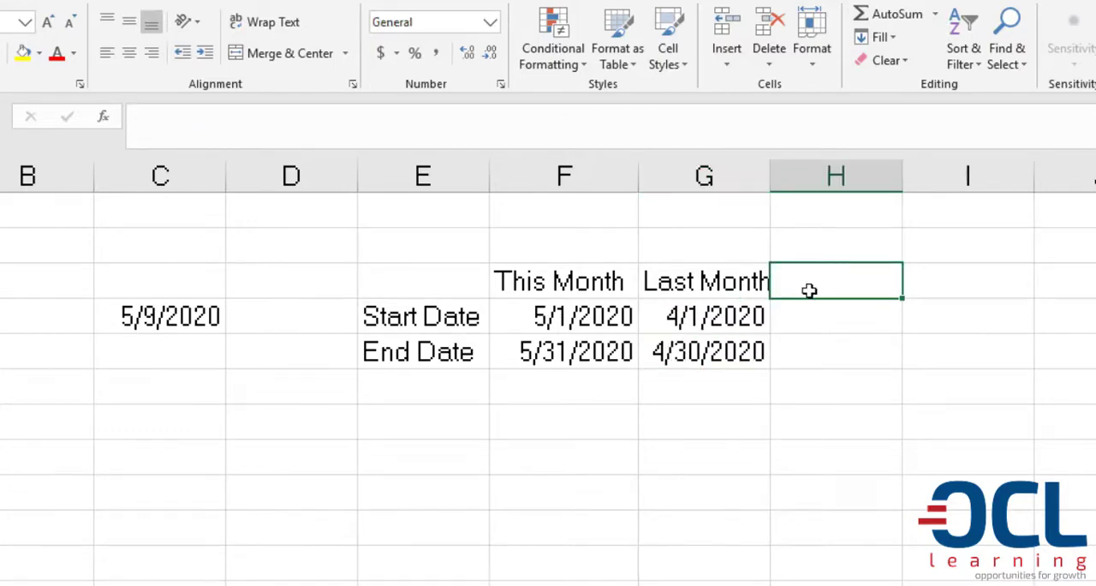
- Add a YTD heading in H3, start date 1/1/2020 in H4 and =CurrentDate in H5
text(YTD)
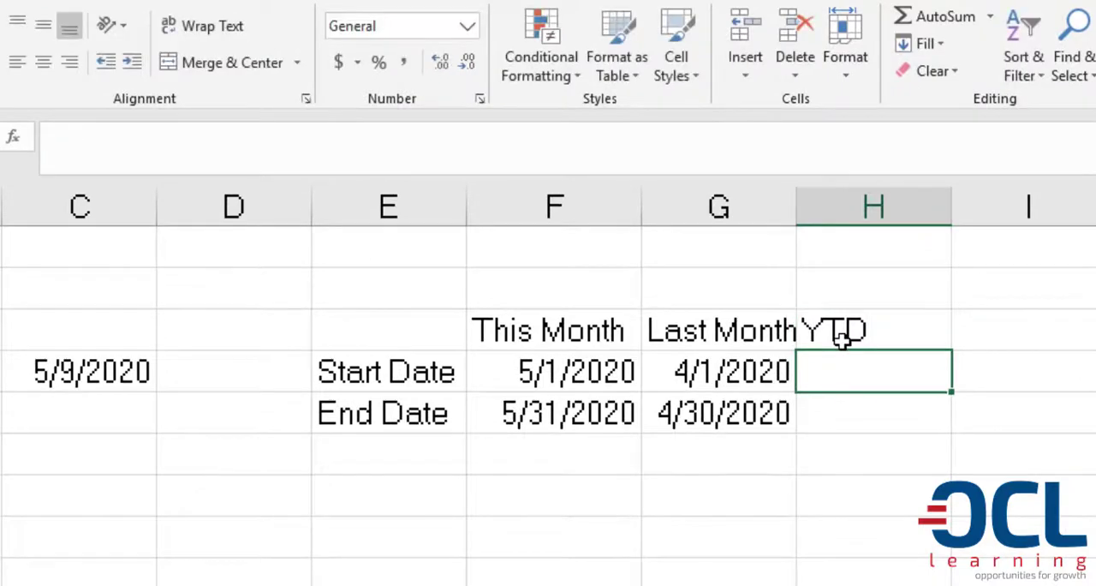
text(1/)
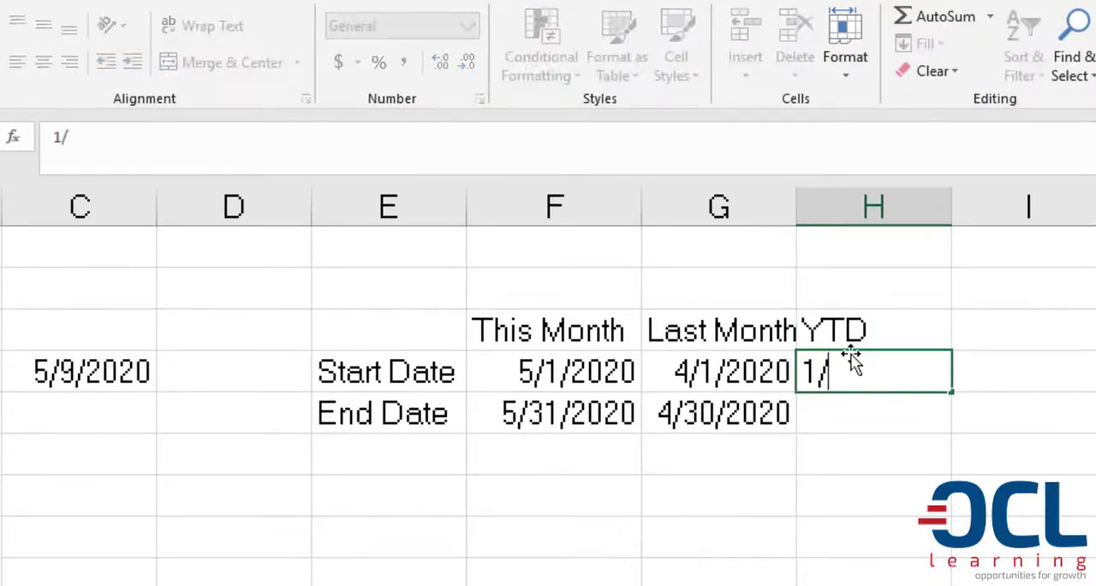
key(Return)
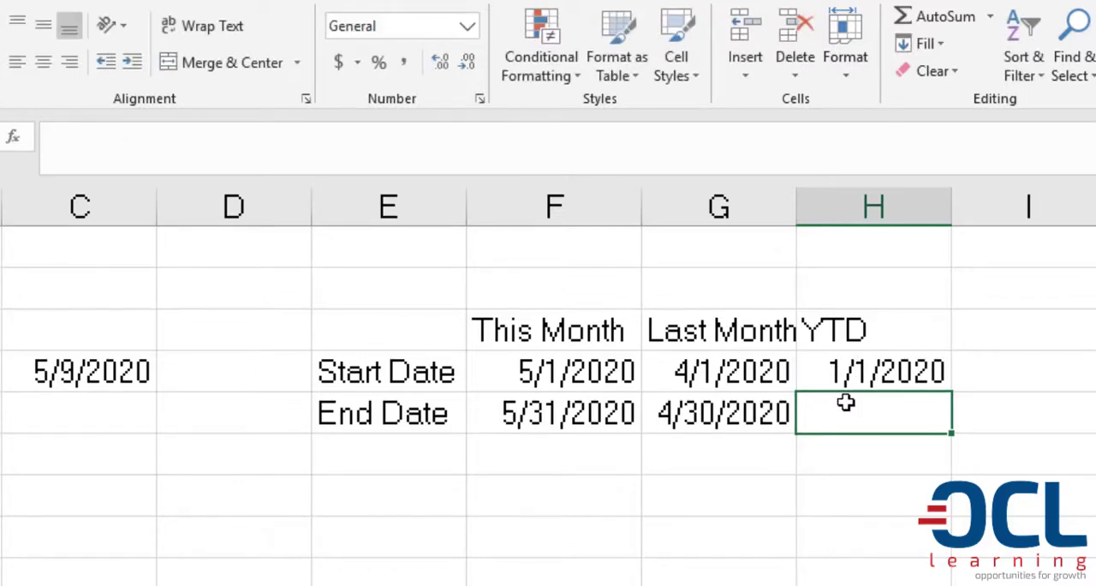
text(=CurrentDate)
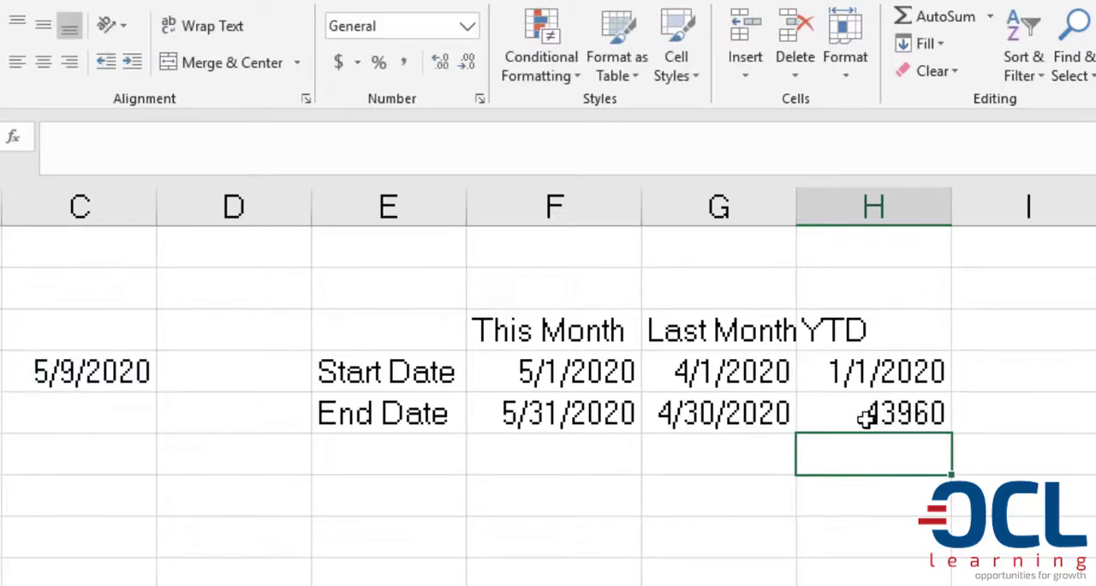
- Copy C4's date format to H5 so the YTD end shows 5/9/2020, then review the date cells
click(79, 370)
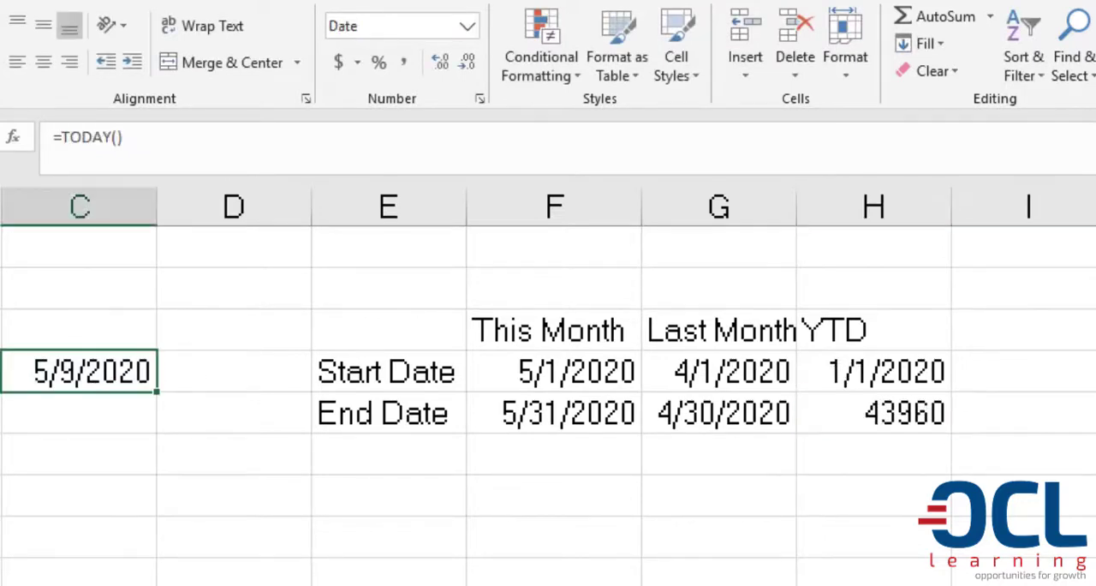
click(874, 411)
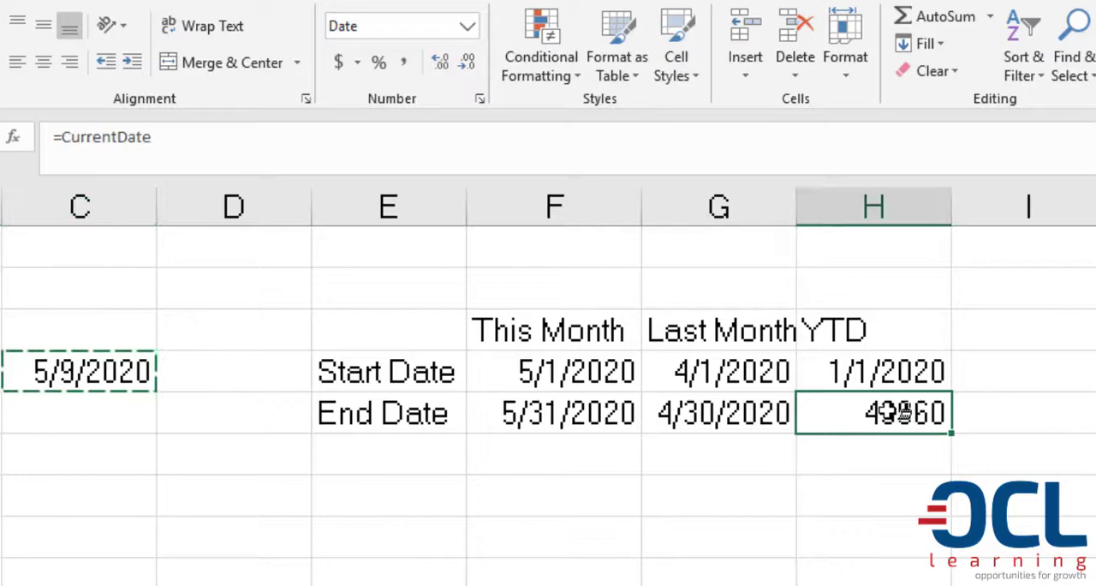
click(874, 370)
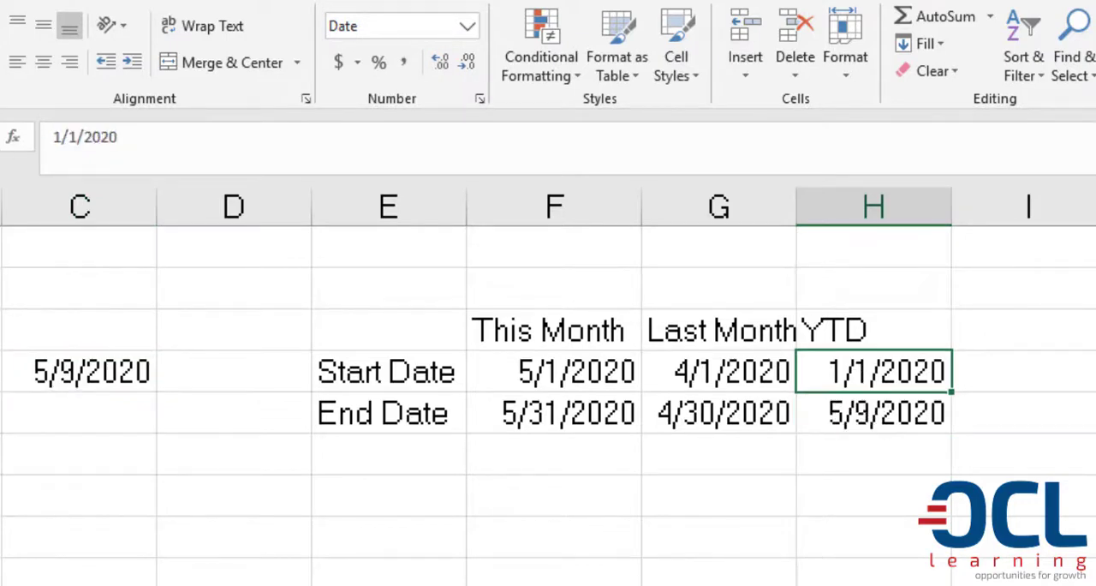
click(718, 370)
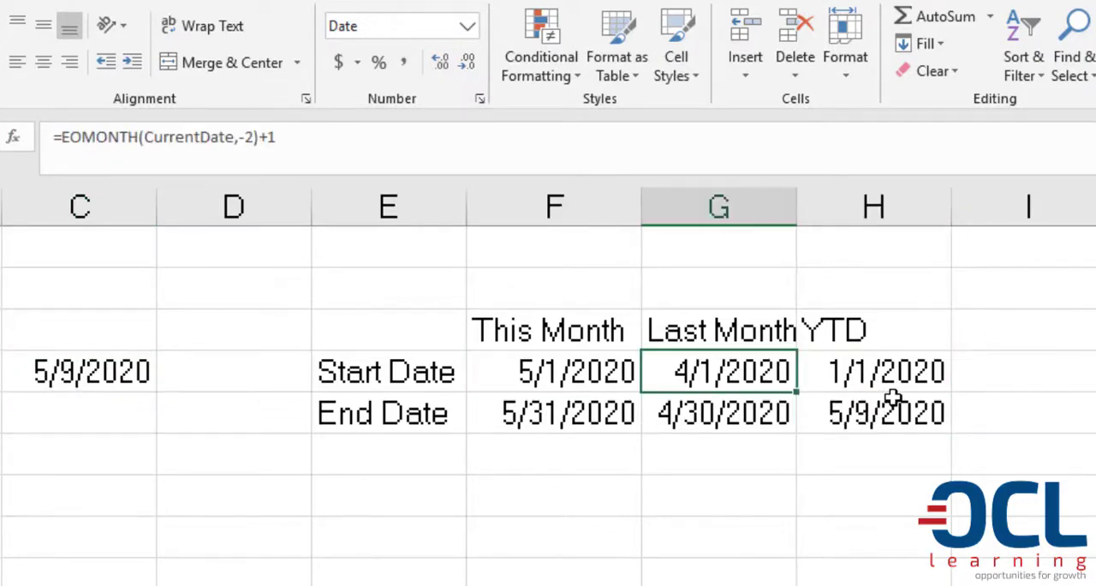
click(554, 370)
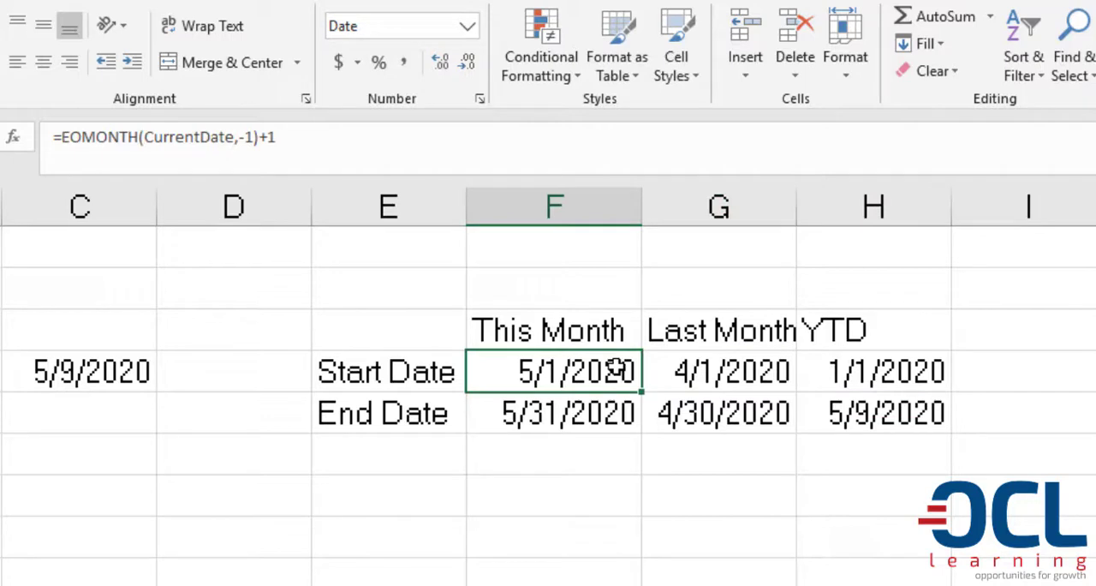
mouse_move(579, 370)
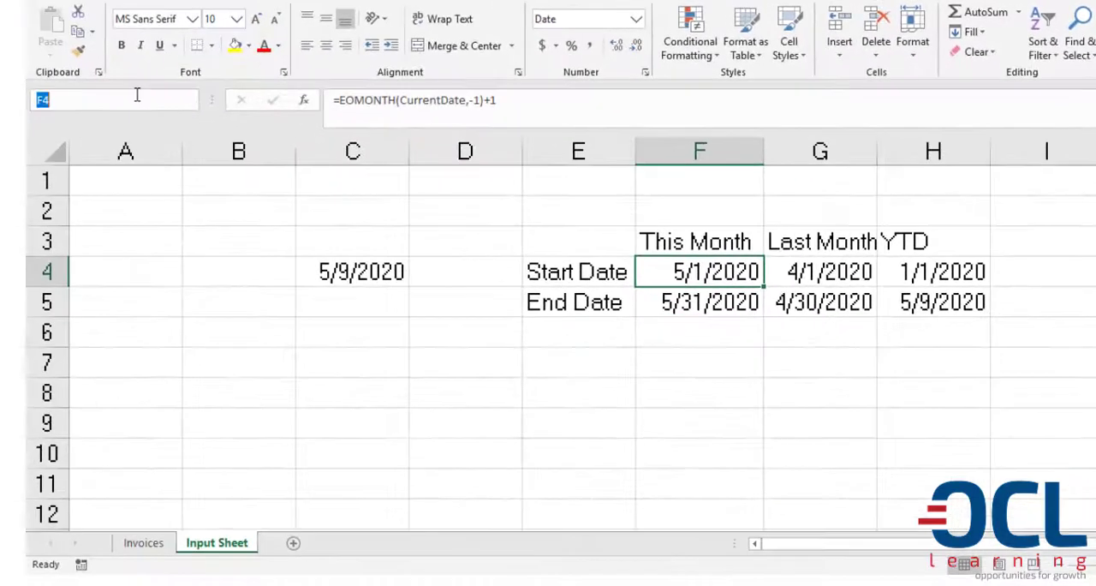
- Name the This Month start and end date cells StartThisMonth and EndThisMonth
text(StartThis)
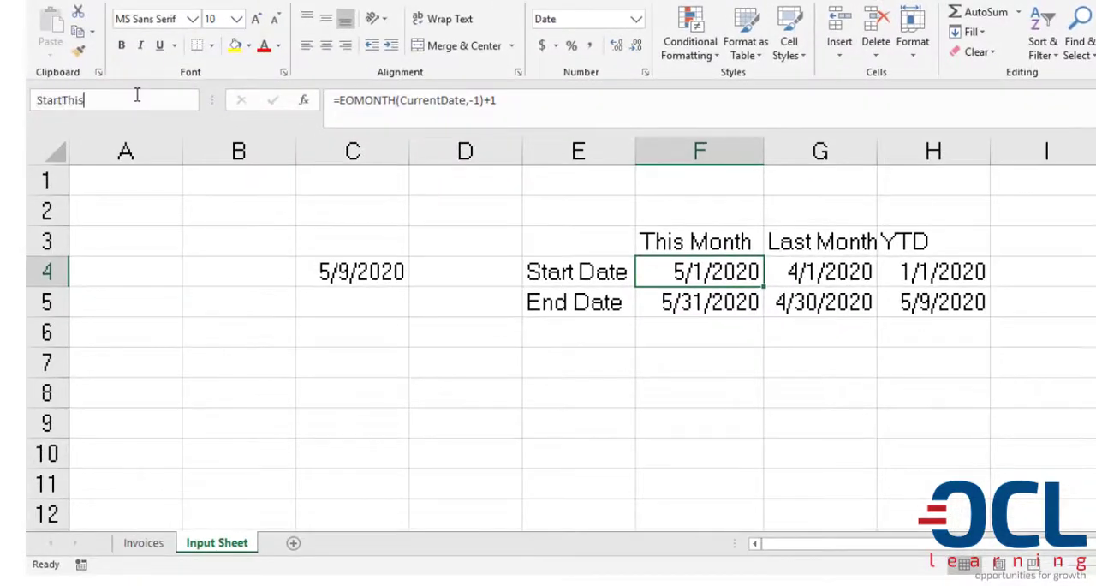
text(Month)
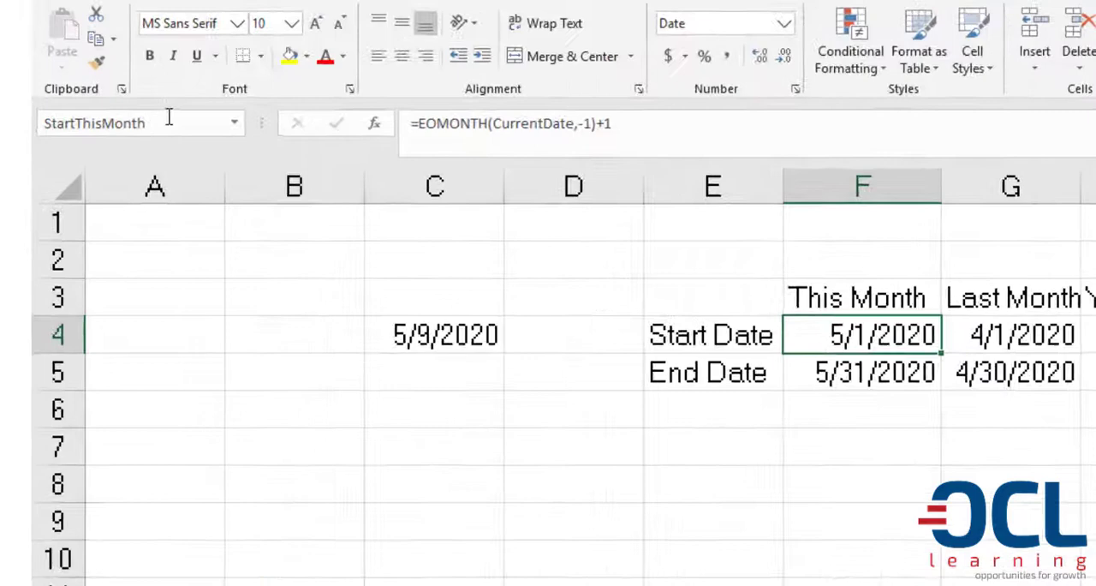
click(864, 373)
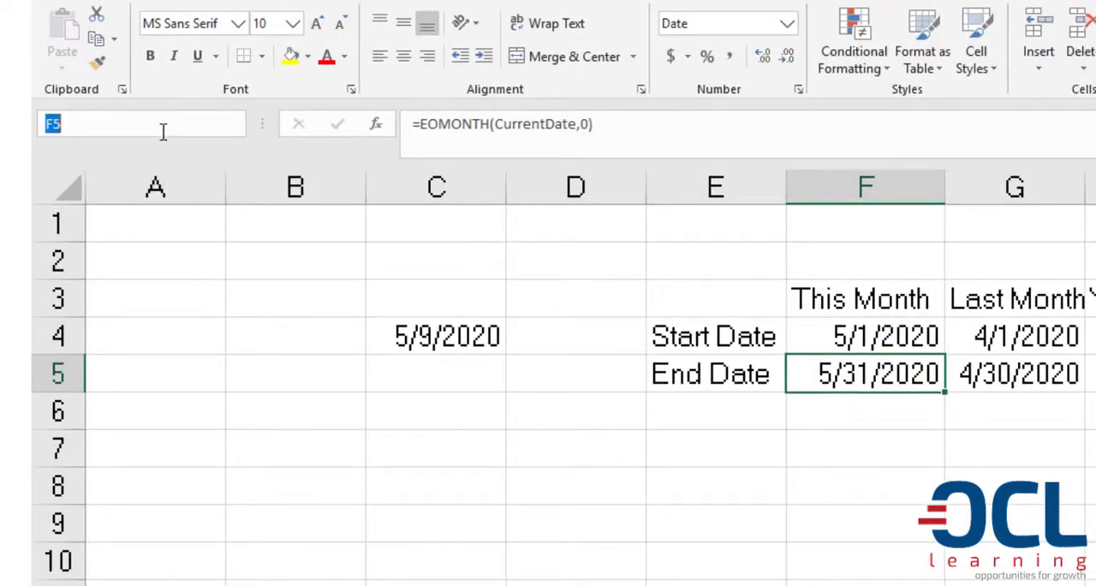
click(1014, 336)
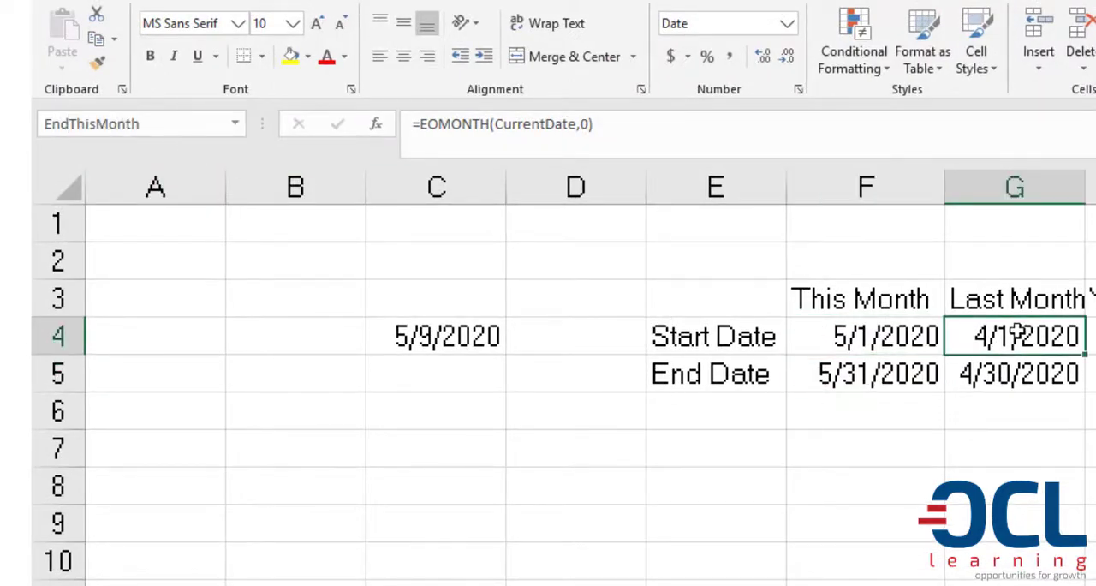
- Name the Last Month and YTD date cells, such as StartYear for the YTD start
click(1014, 374)
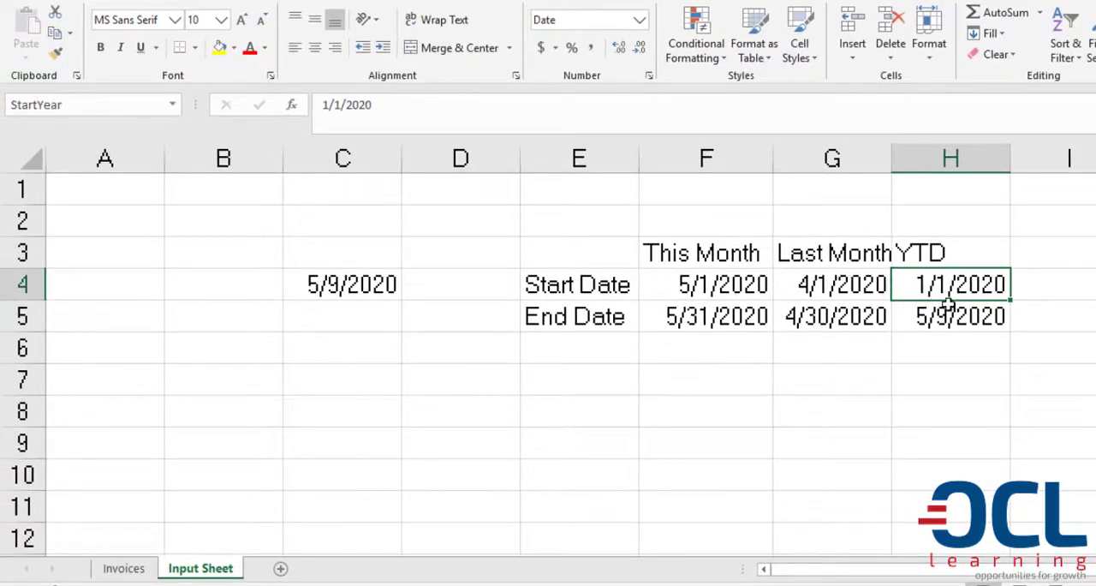
click(951, 315)
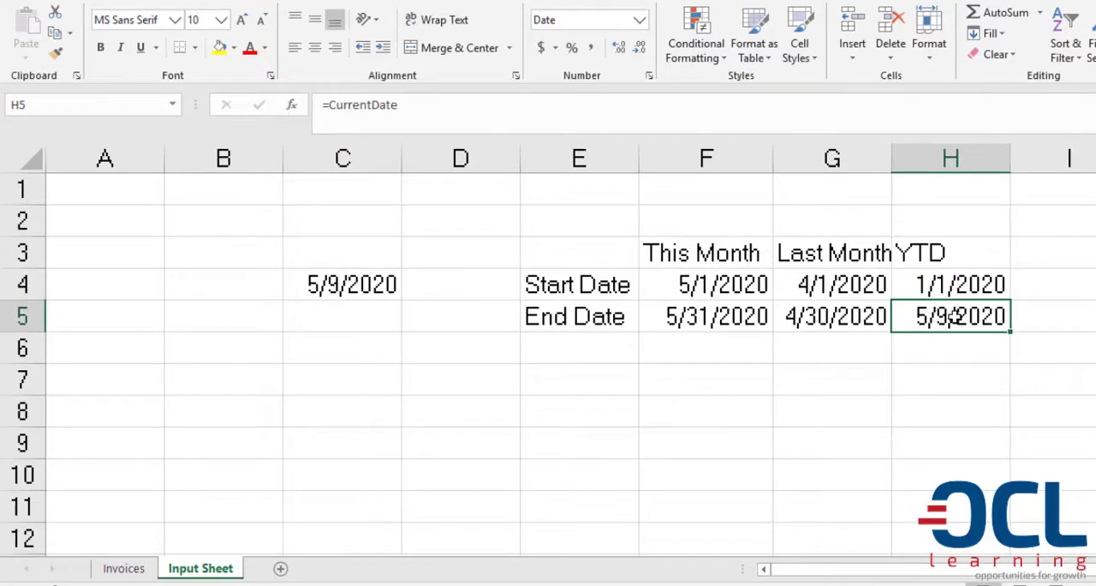
click(303, 569)
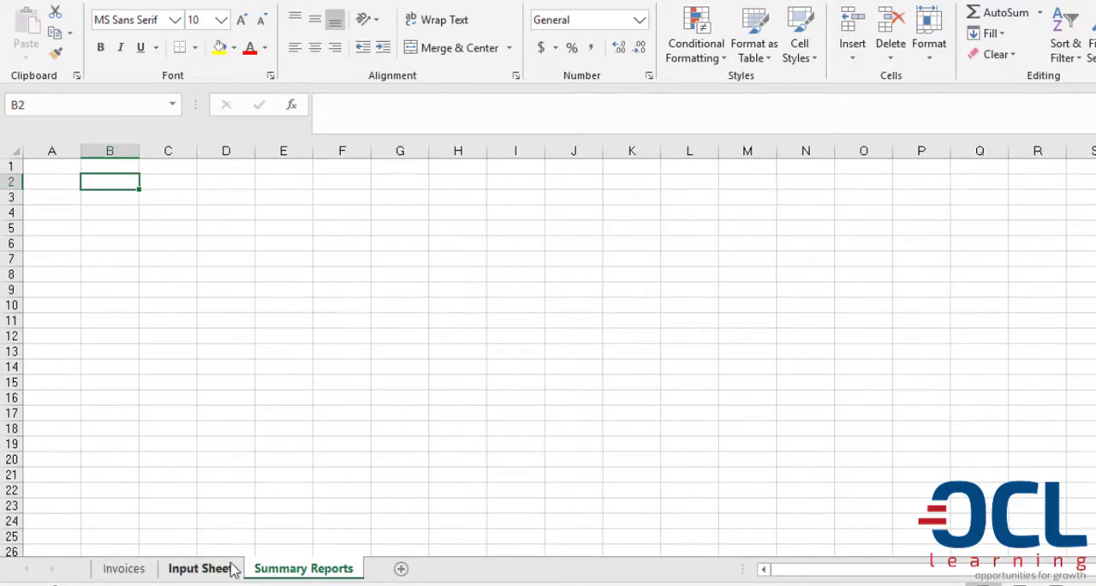
- Return to the Input Sheet from the newly added Summary Reports sheet
click(198, 569)
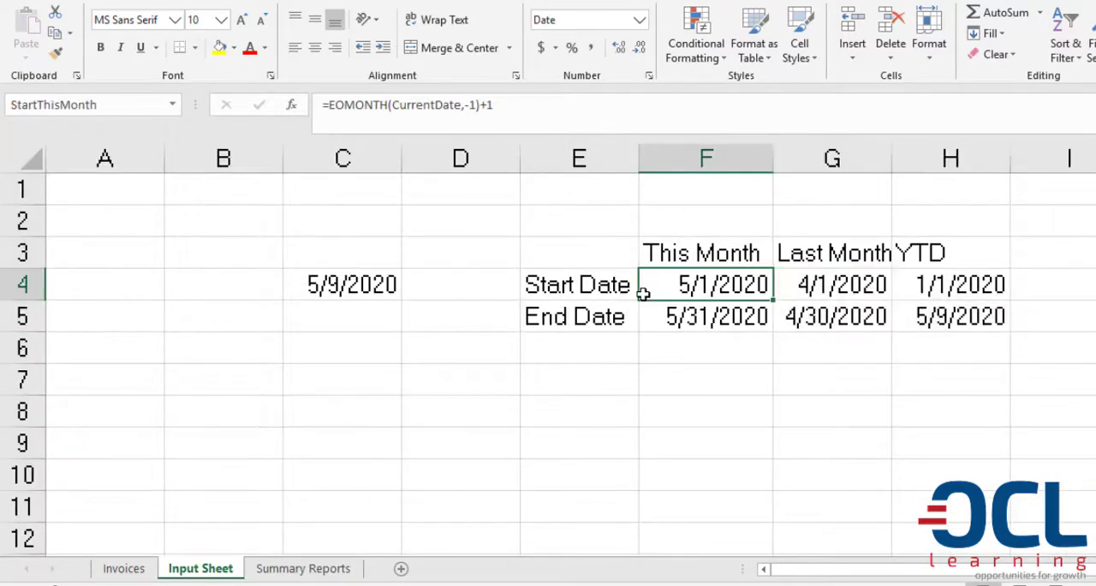